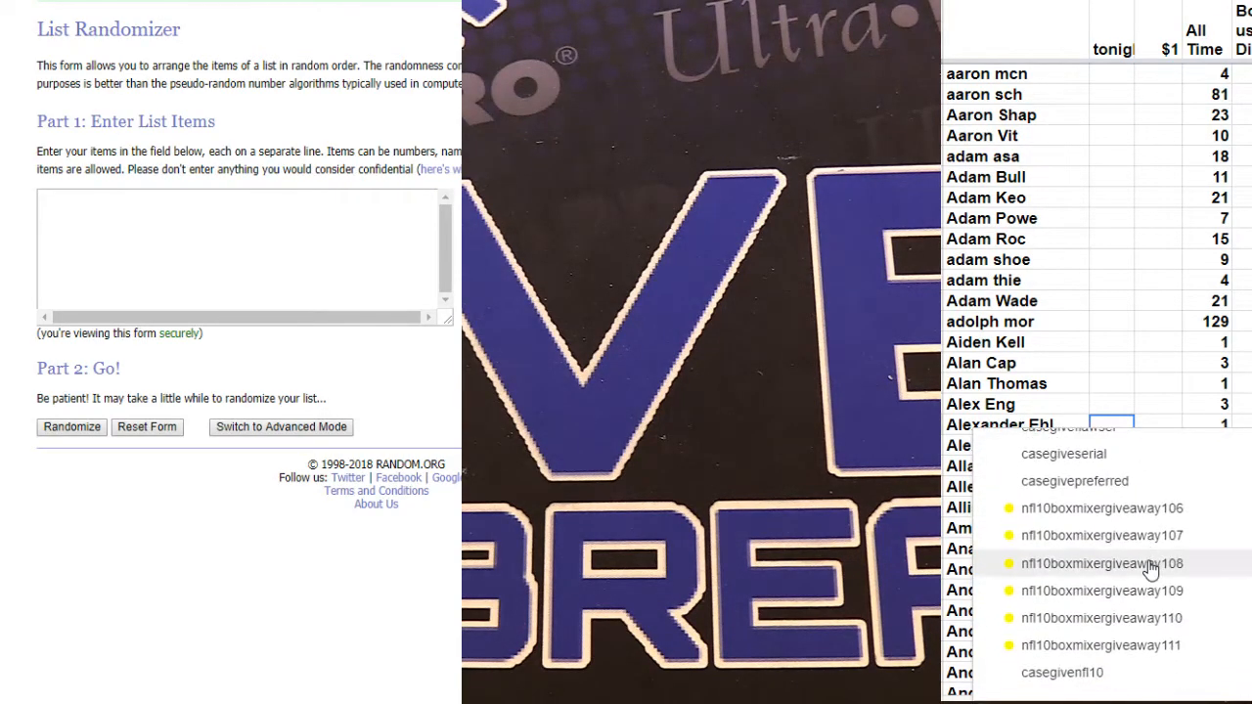
- Randomize the ten pasted filler names repeatedly until the list reads randomized 5 times
scroll("down", 3)
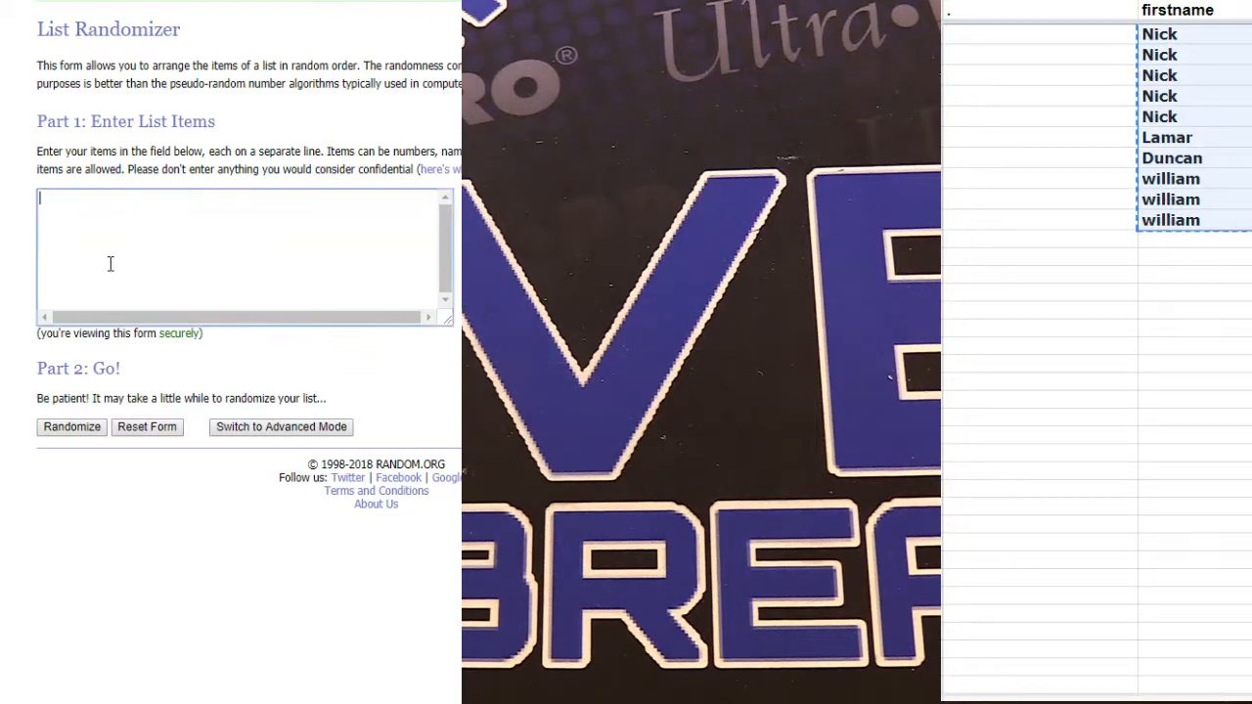
left_click(71, 426)
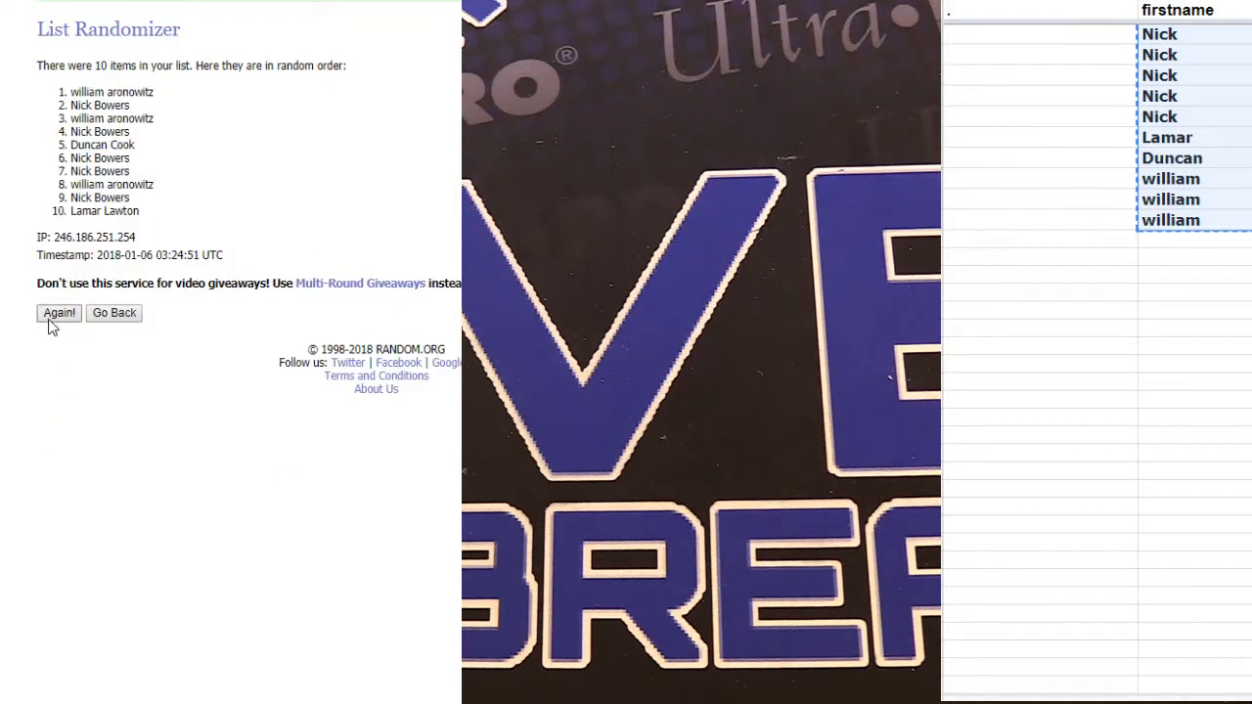
left_click(59, 313)
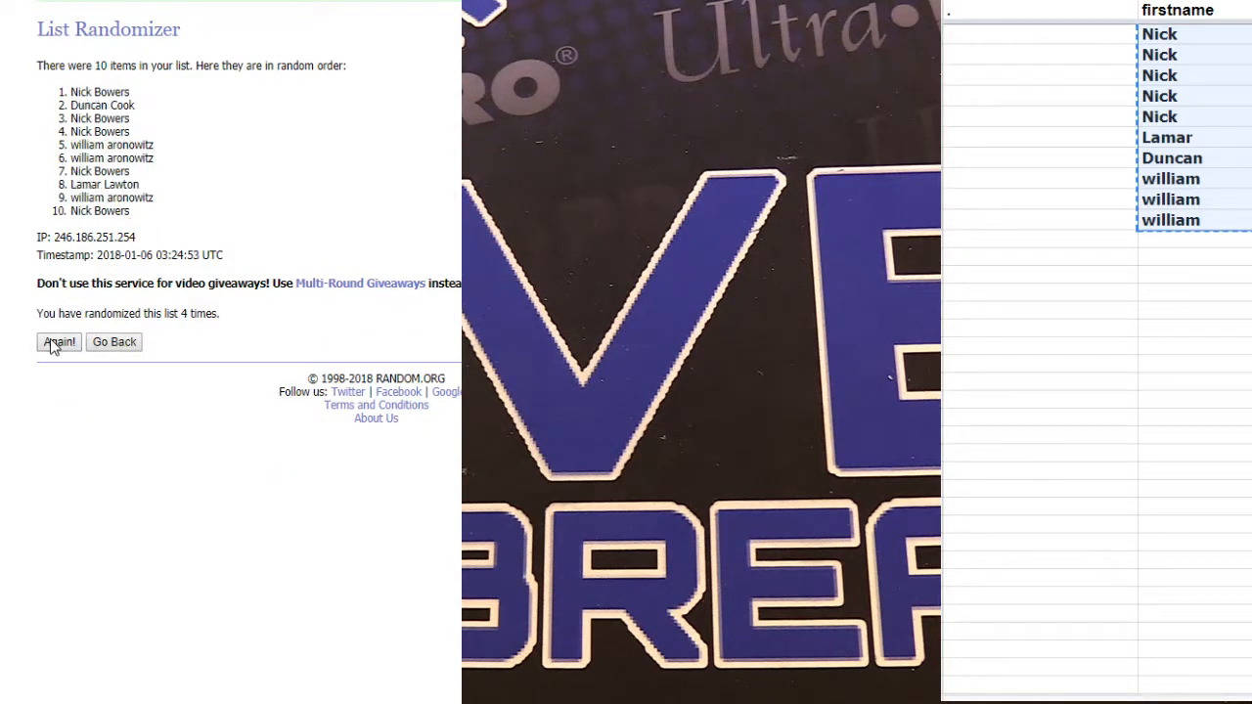
left_click(58, 340)
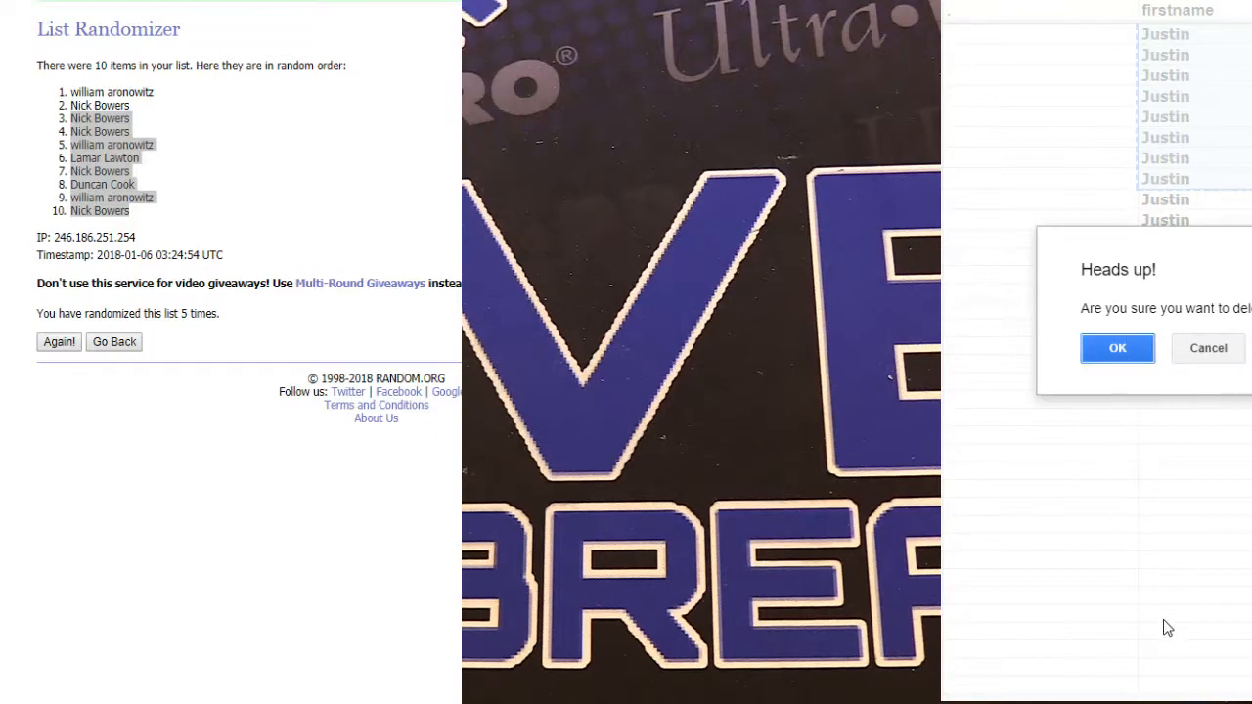
- Confirm the Heads up dialog and bring up the next filler sheet of names from Justin to Michael
left_click(1117, 349)
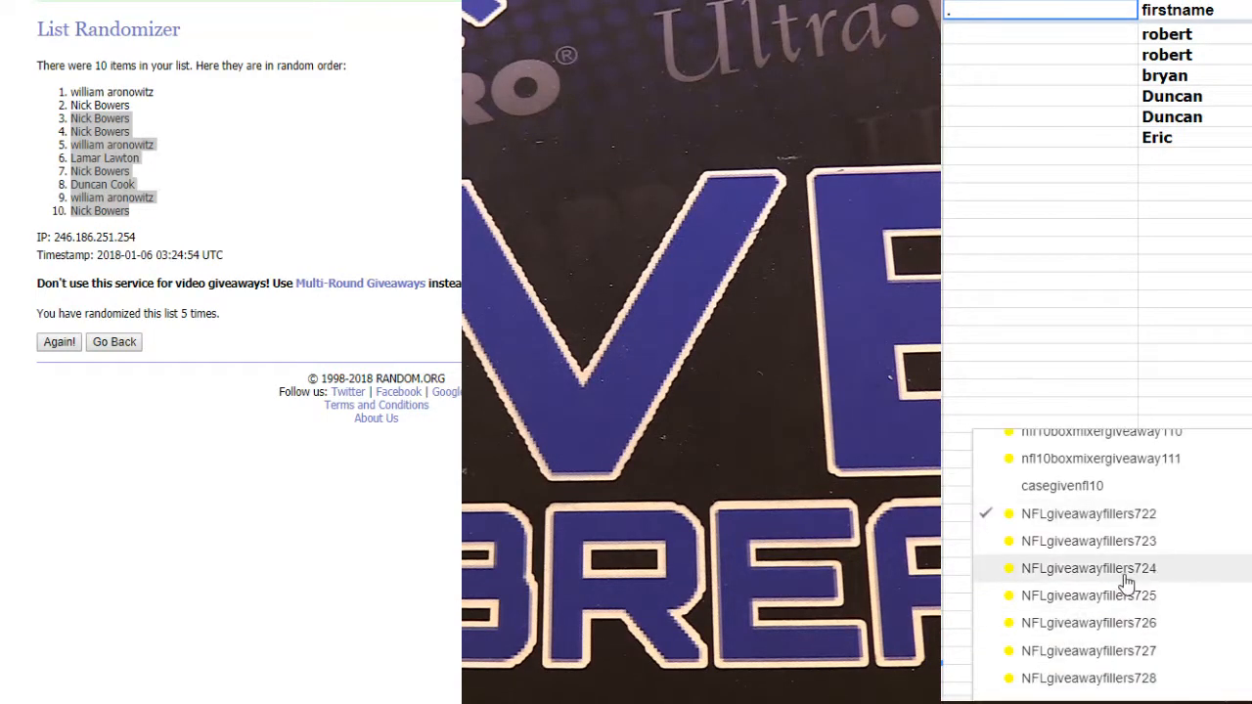
scroll("down", 3)
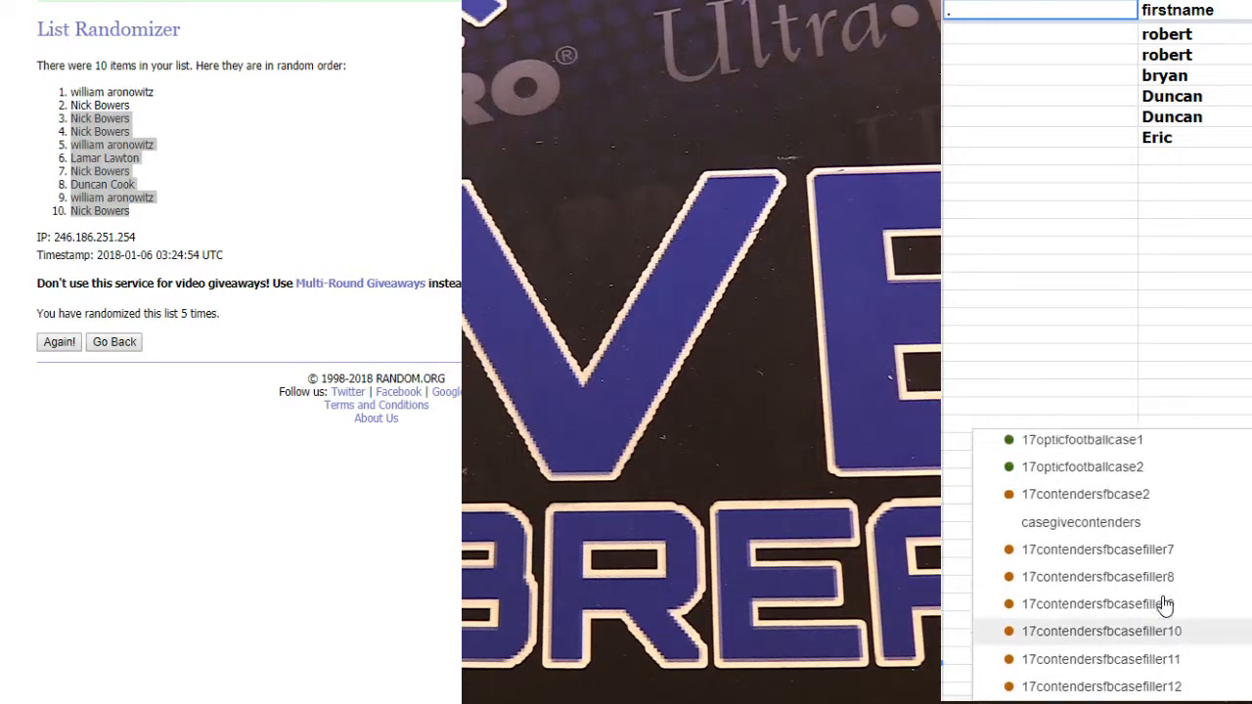
scroll("down", 3)
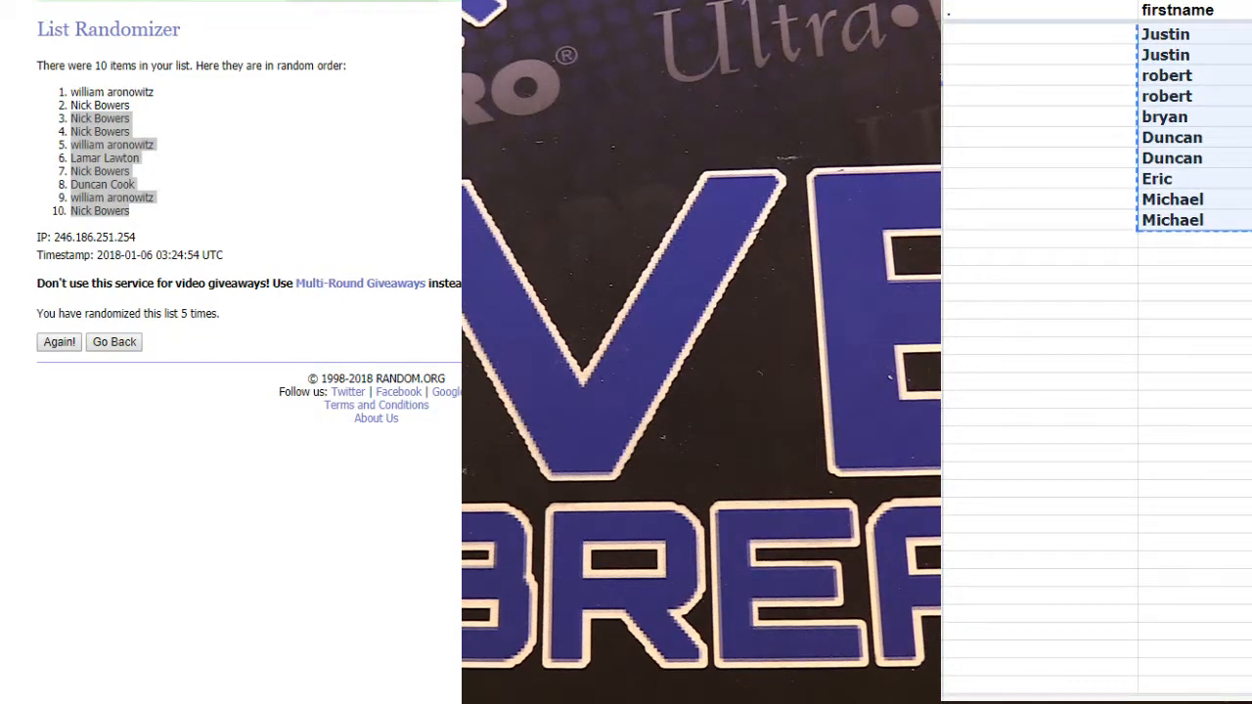
left_click(113, 340)
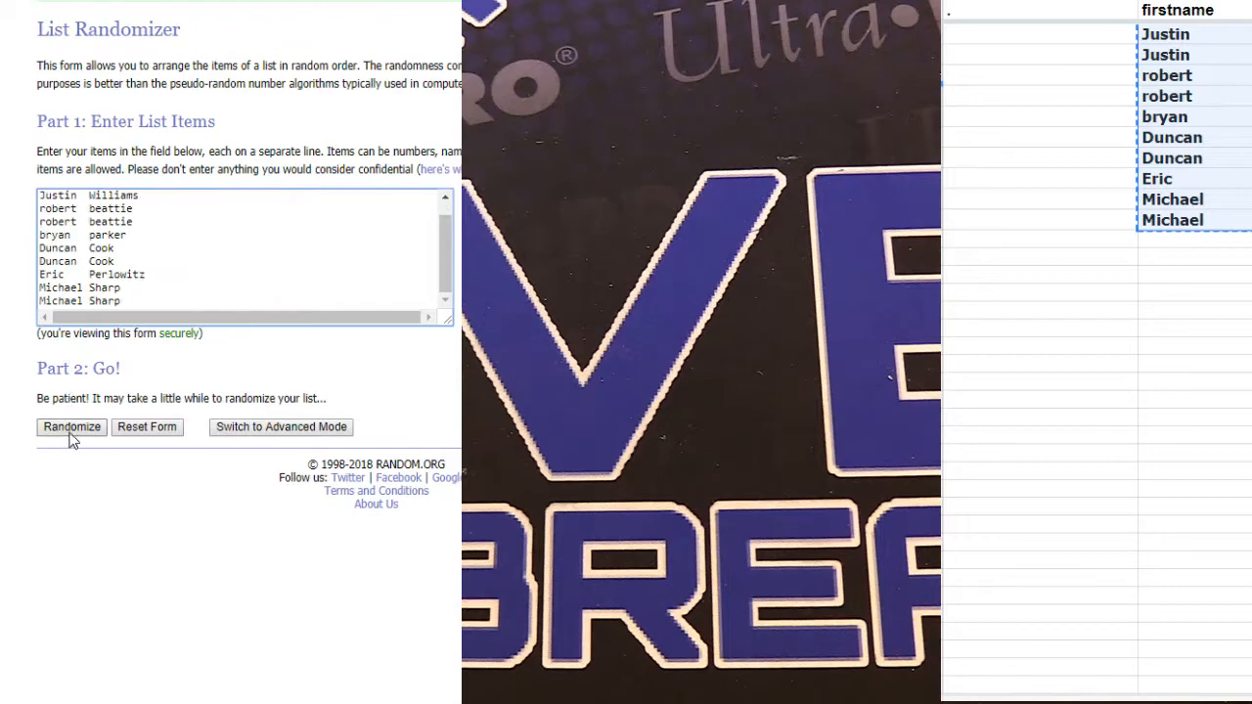
left_click(70, 427)
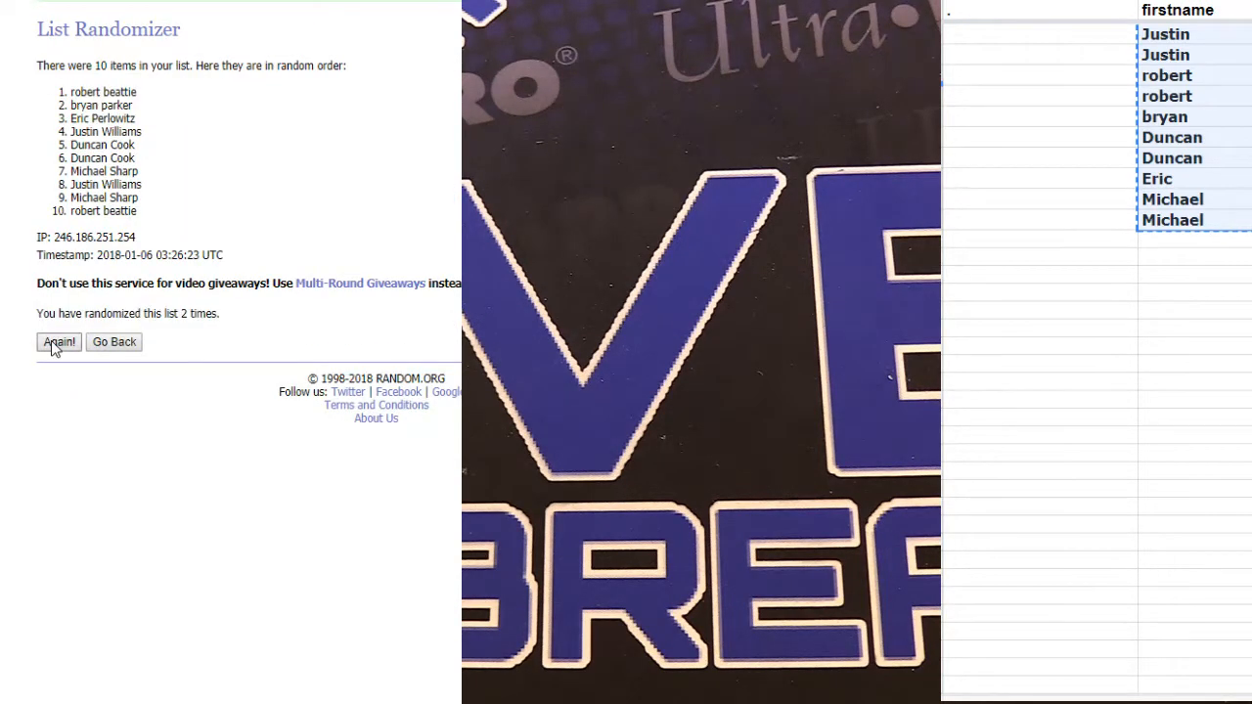
left_click(59, 340)
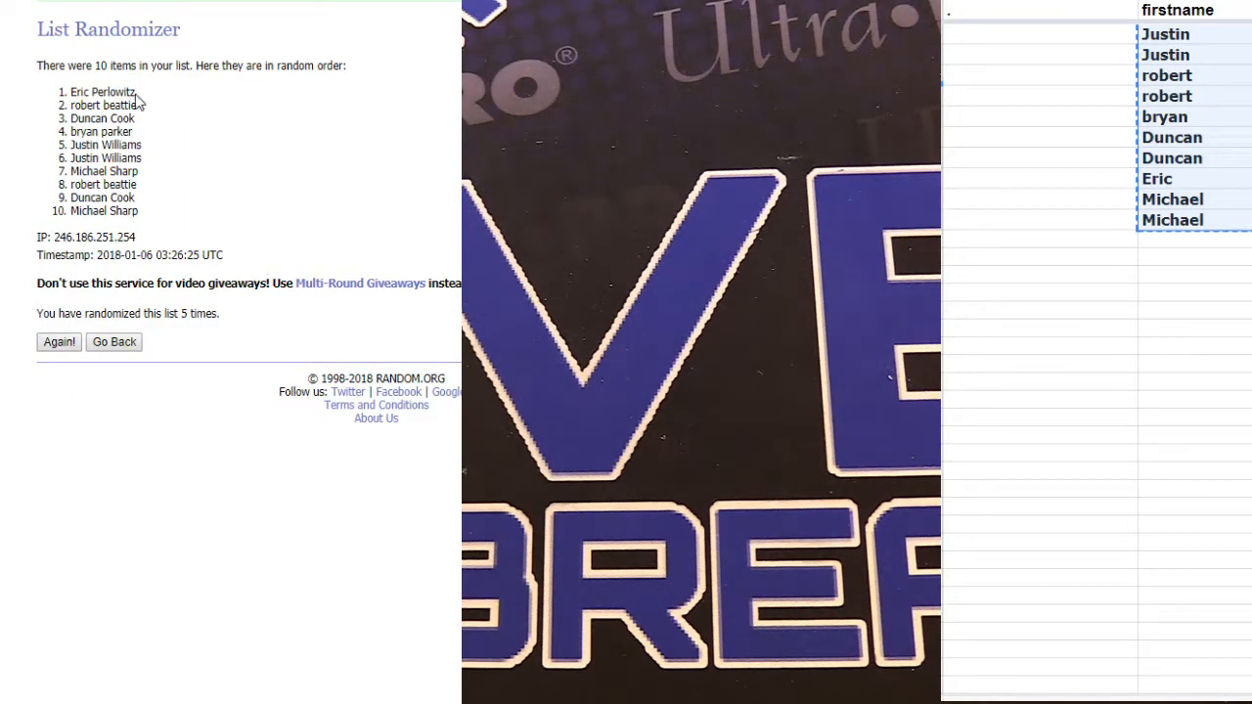
left_click_drag(70, 92, 137, 106)
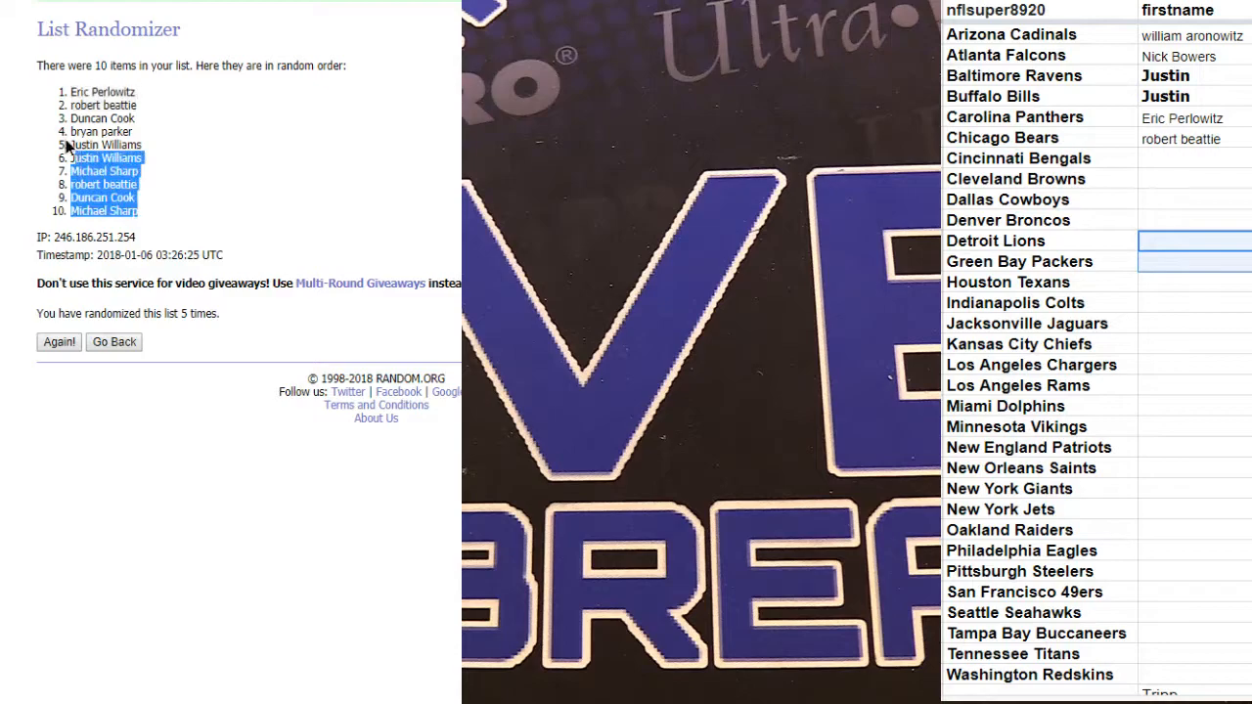
scroll("down", 3)
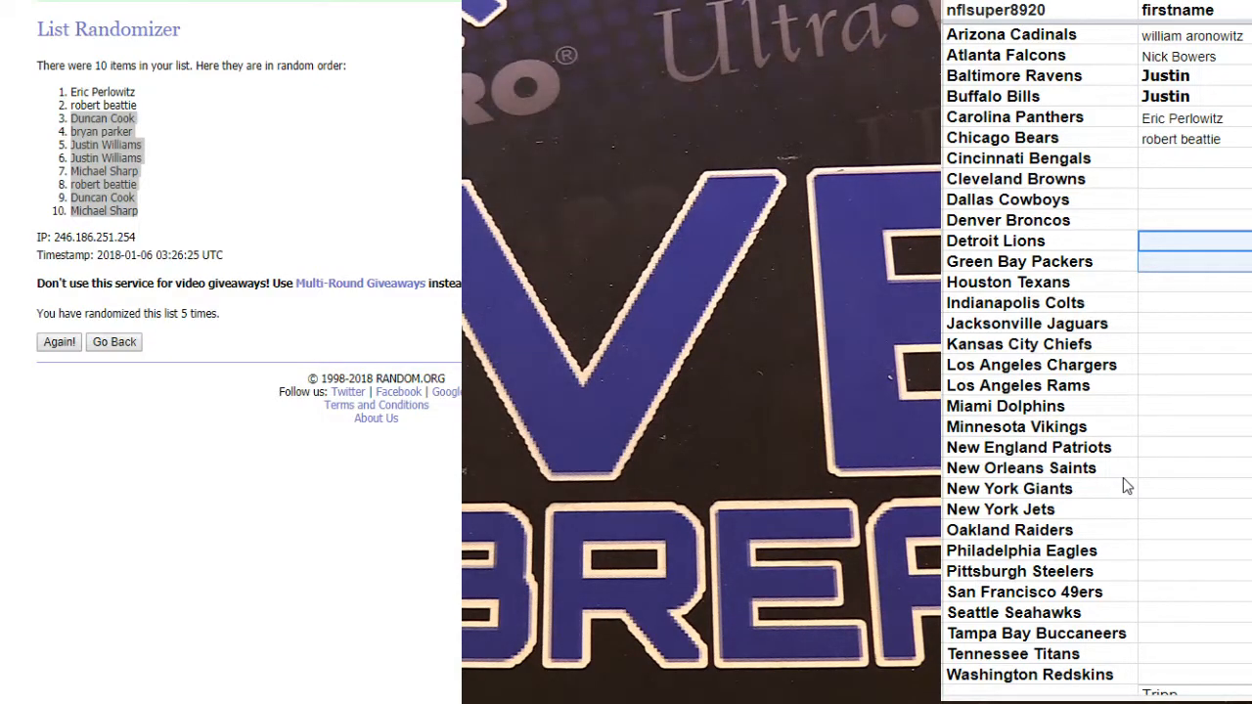
mouse_move(1164, 480)
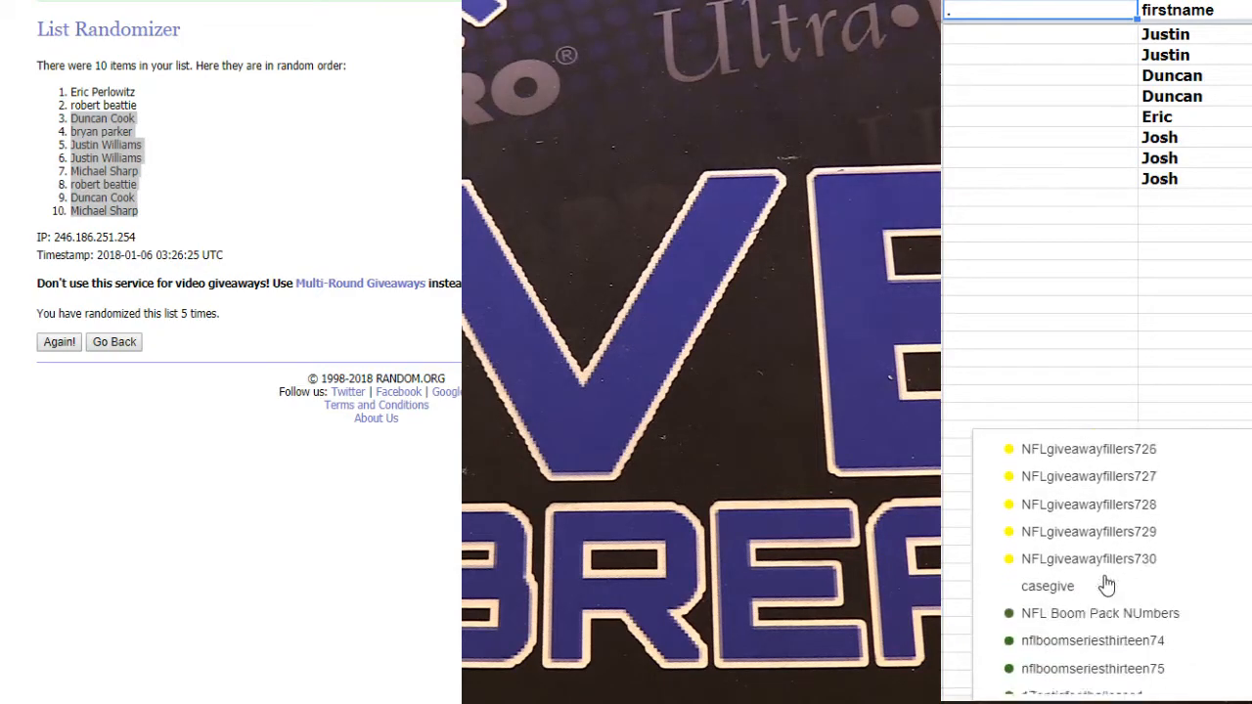
- Scroll to the next filler sheet of ten names running from justin down to Darren
scroll("down", 3)
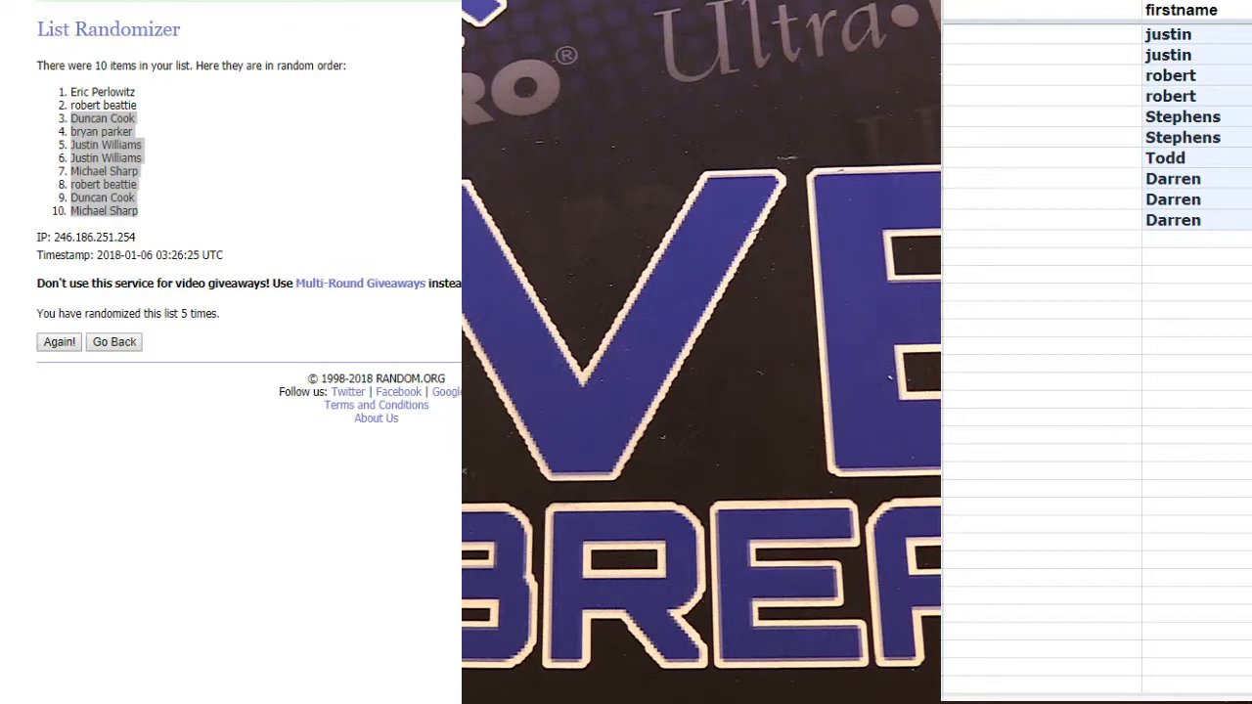
- Select the lower result names, then randomize a new ten-name batch five times
left_click_drag(102, 120, 104, 212)
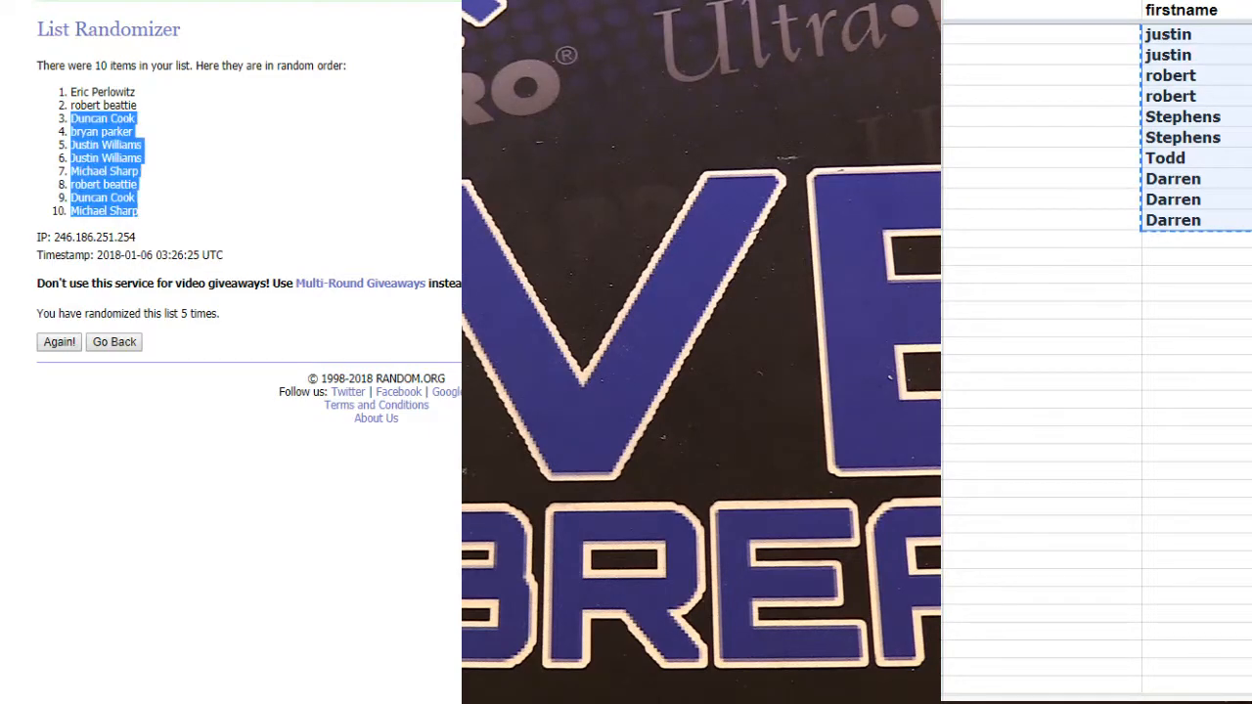
left_click(113, 340)
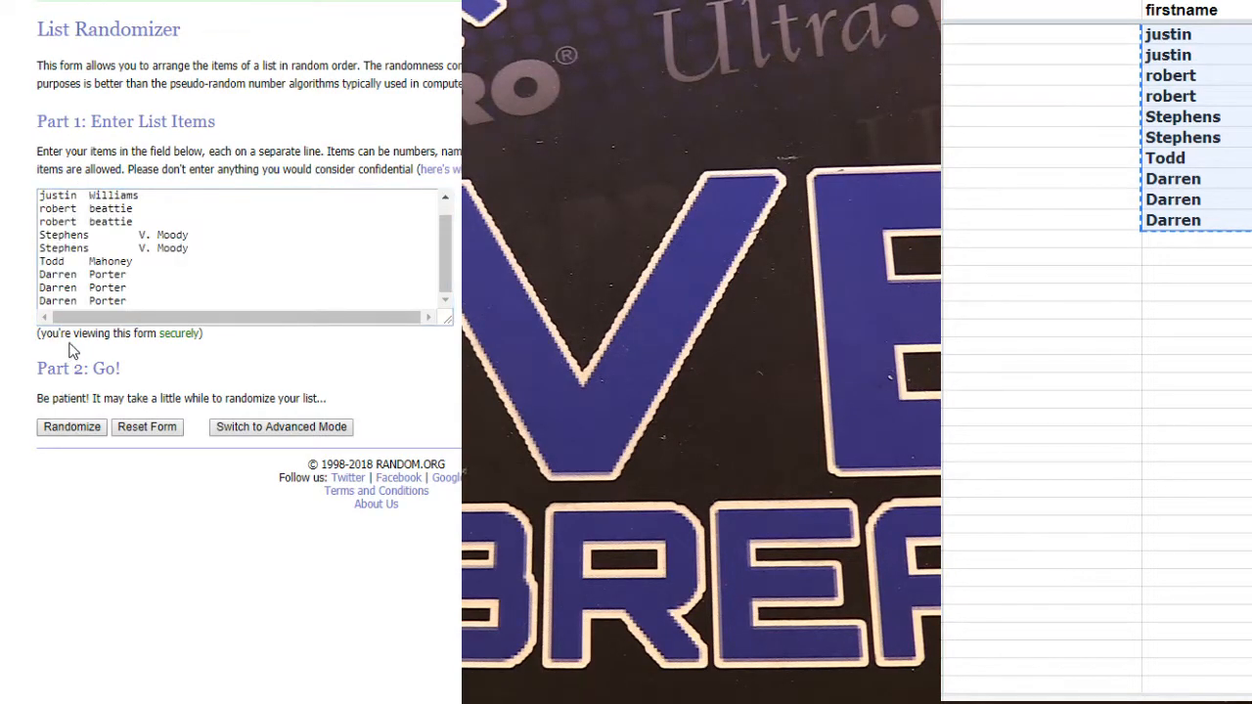
left_click(71, 427)
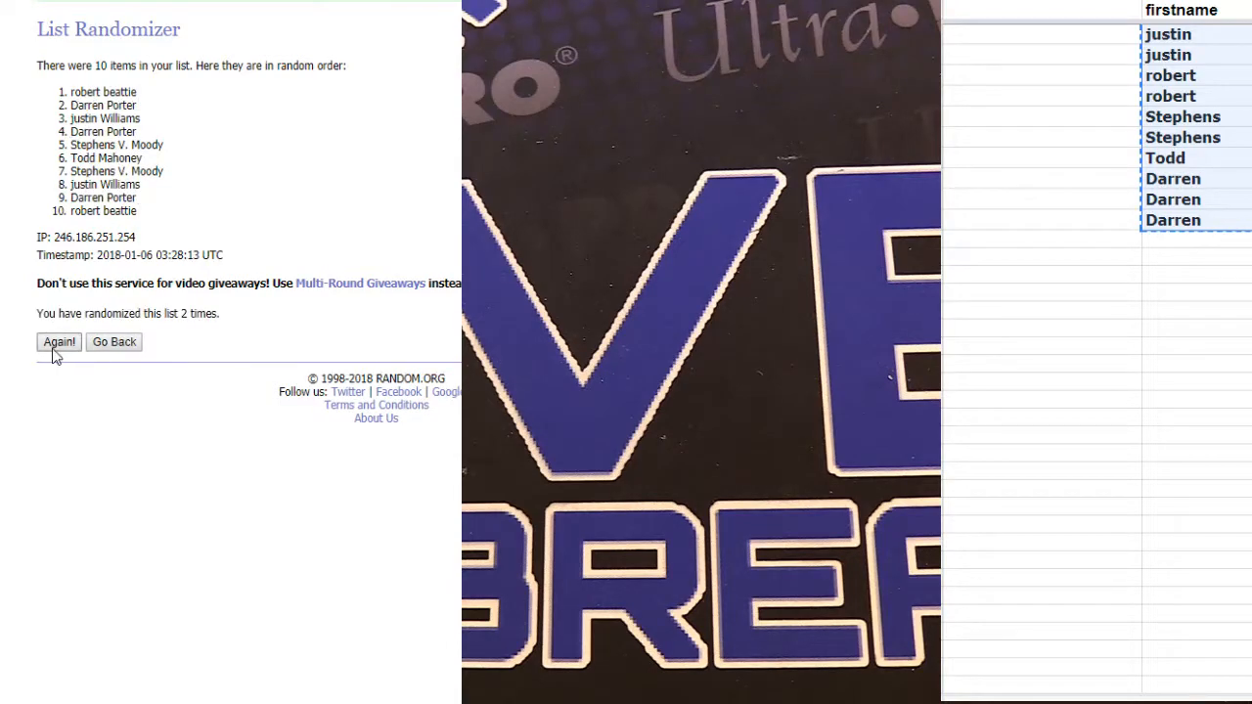
left_click(59, 341)
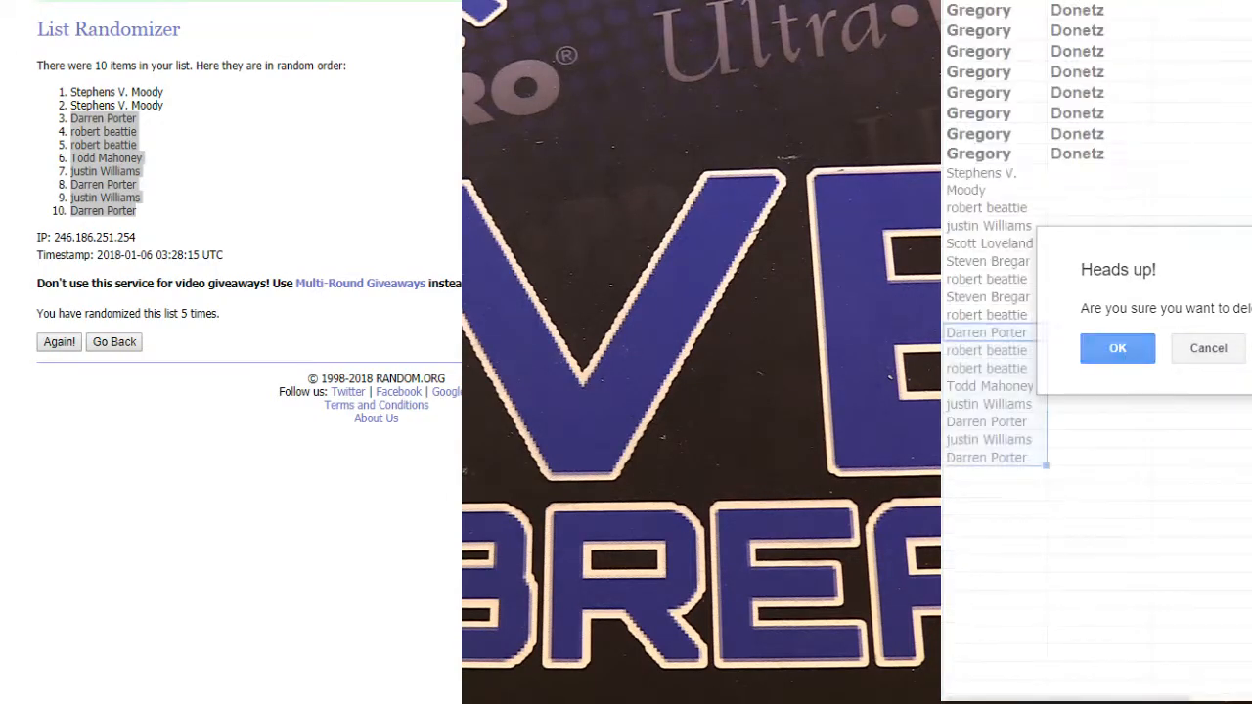
left_click(1117, 348)
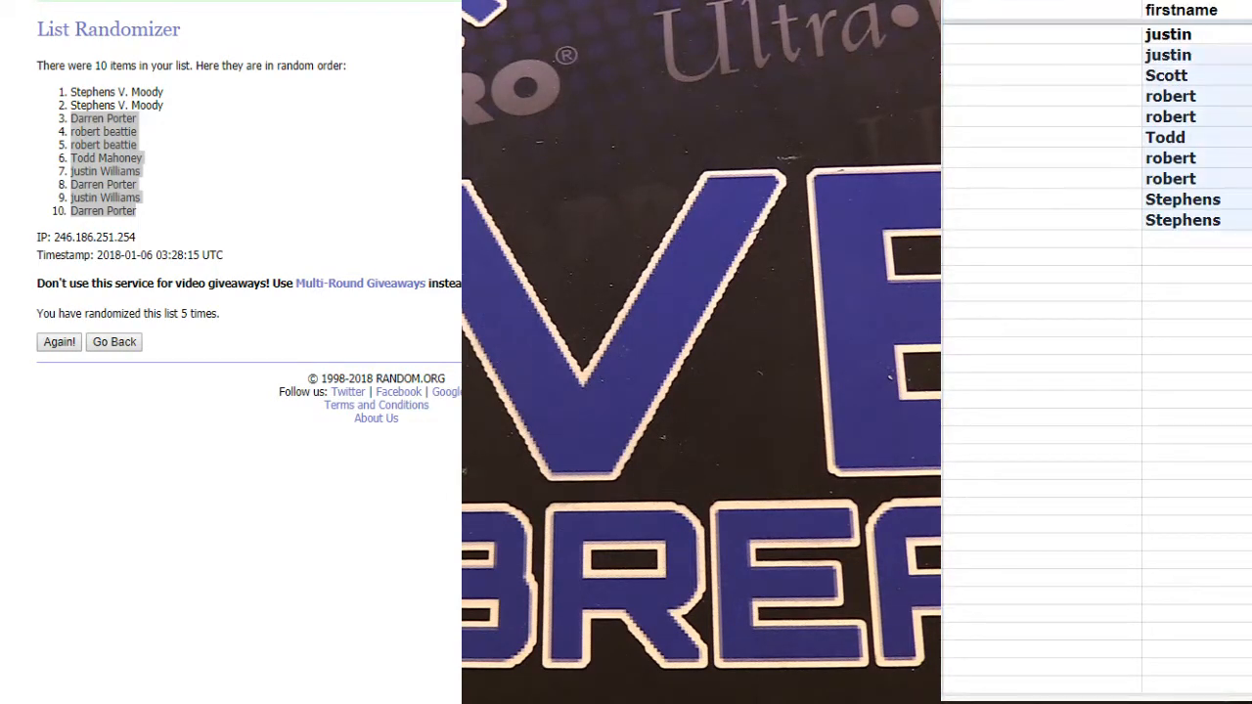
left_click(114, 340)
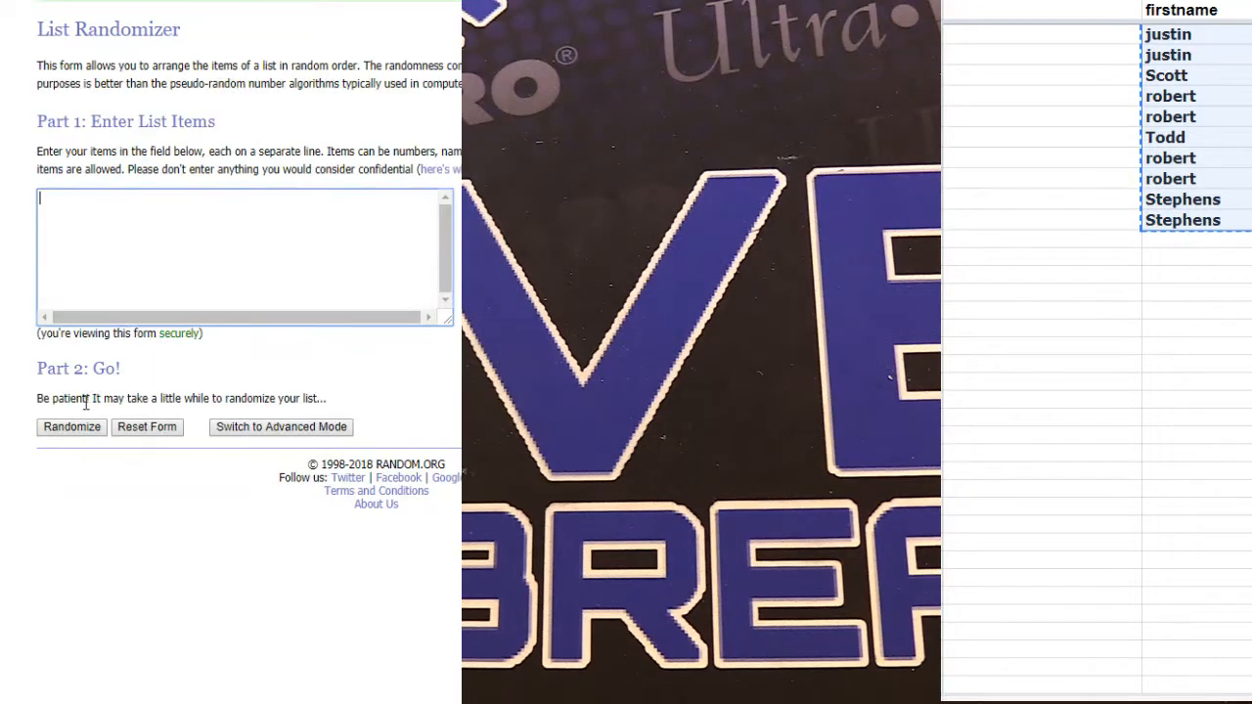
left_click(71, 426)
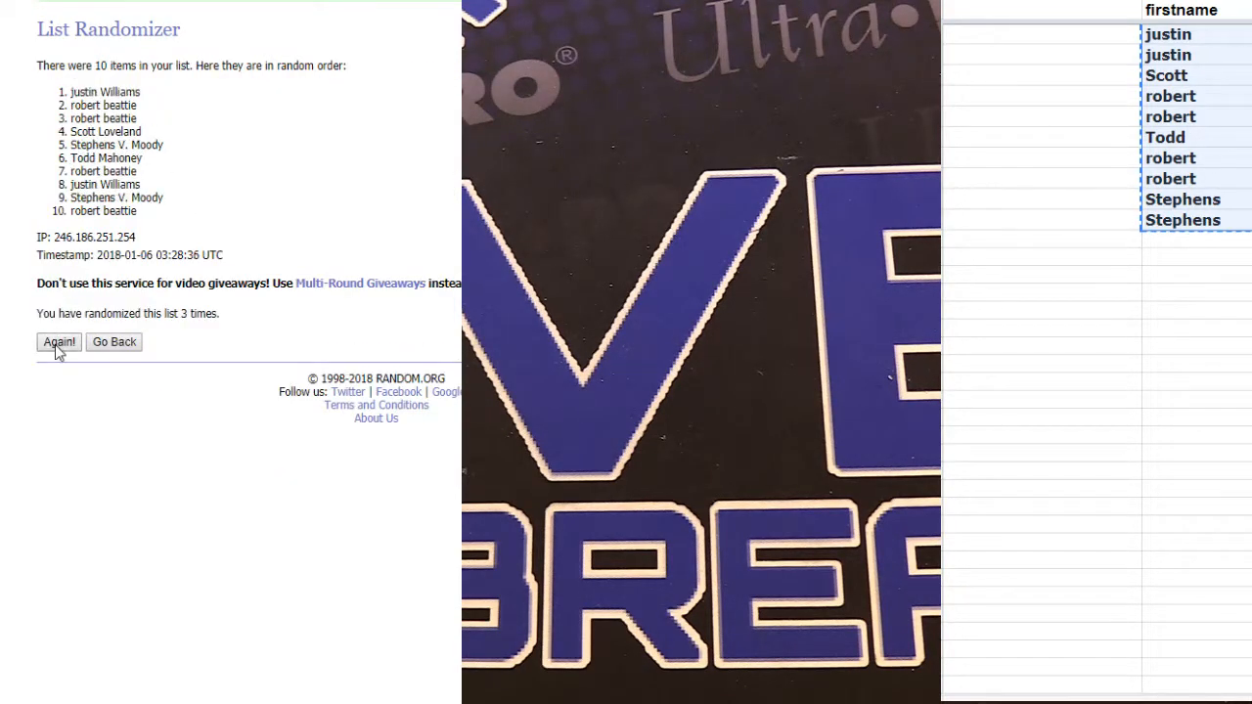
left_click(59, 340)
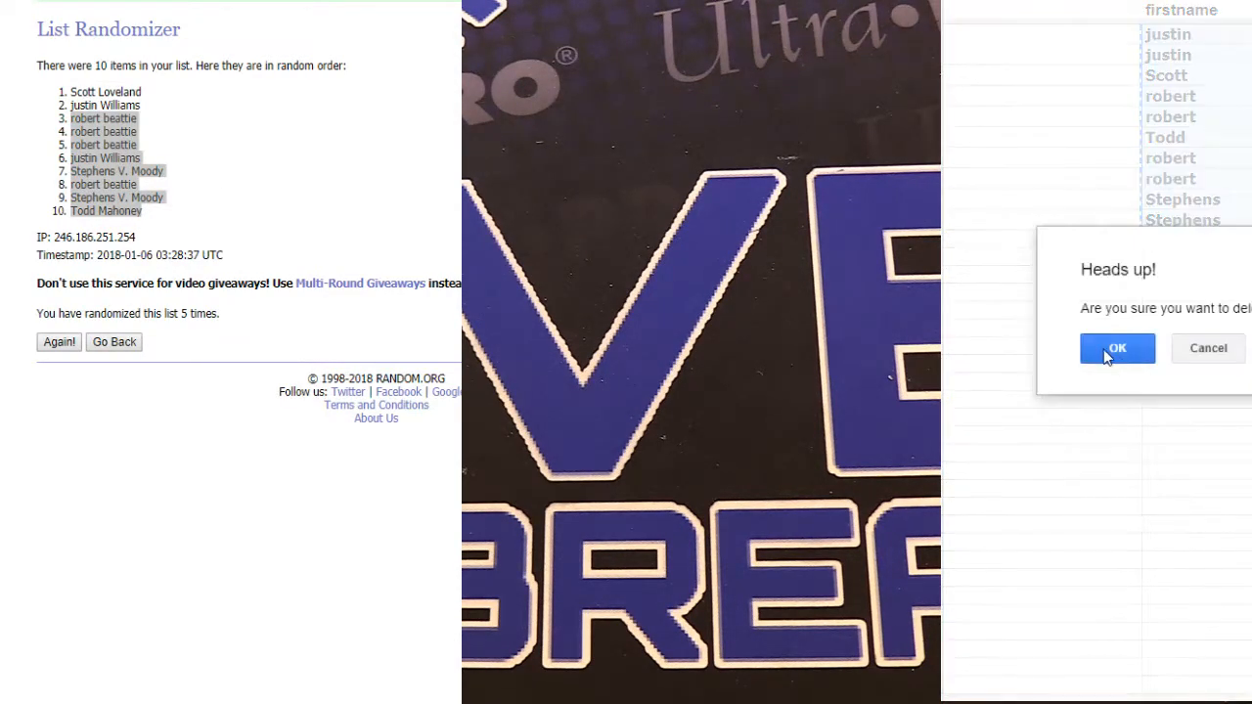
- Confirm the delete warning and select the ten used Justin name rows for deletion
left_click(1117, 348)
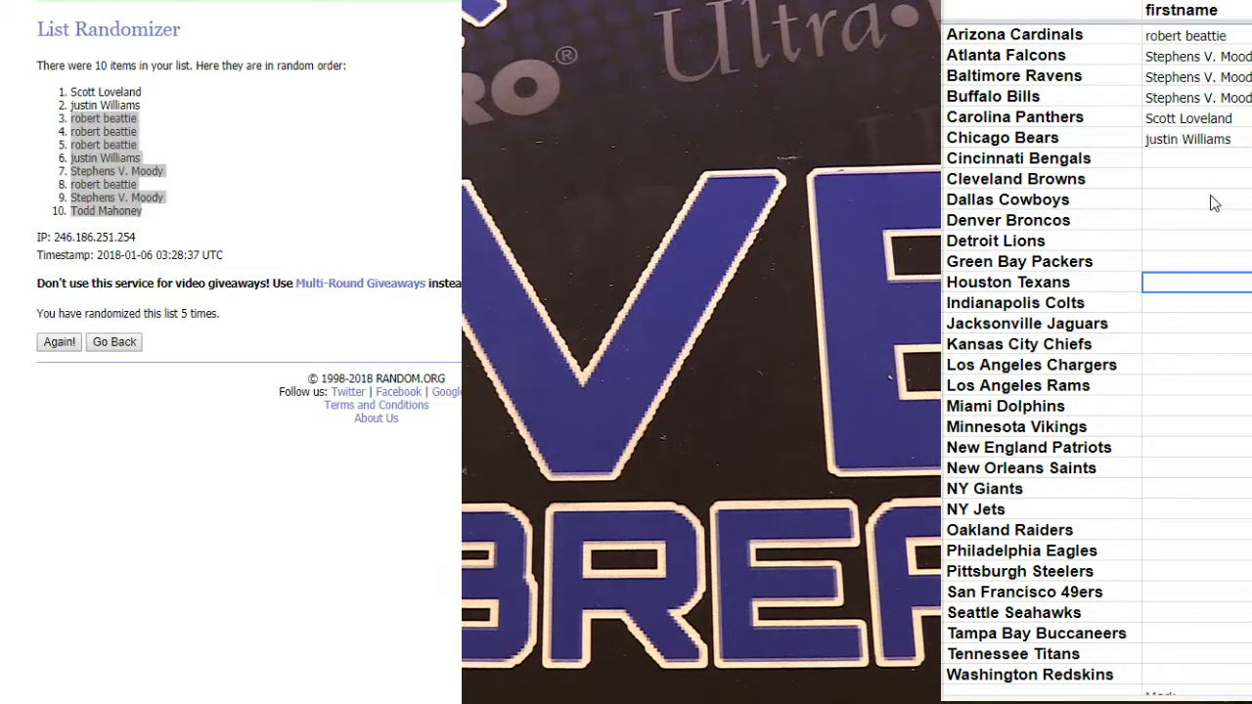
left_click(1197, 281)
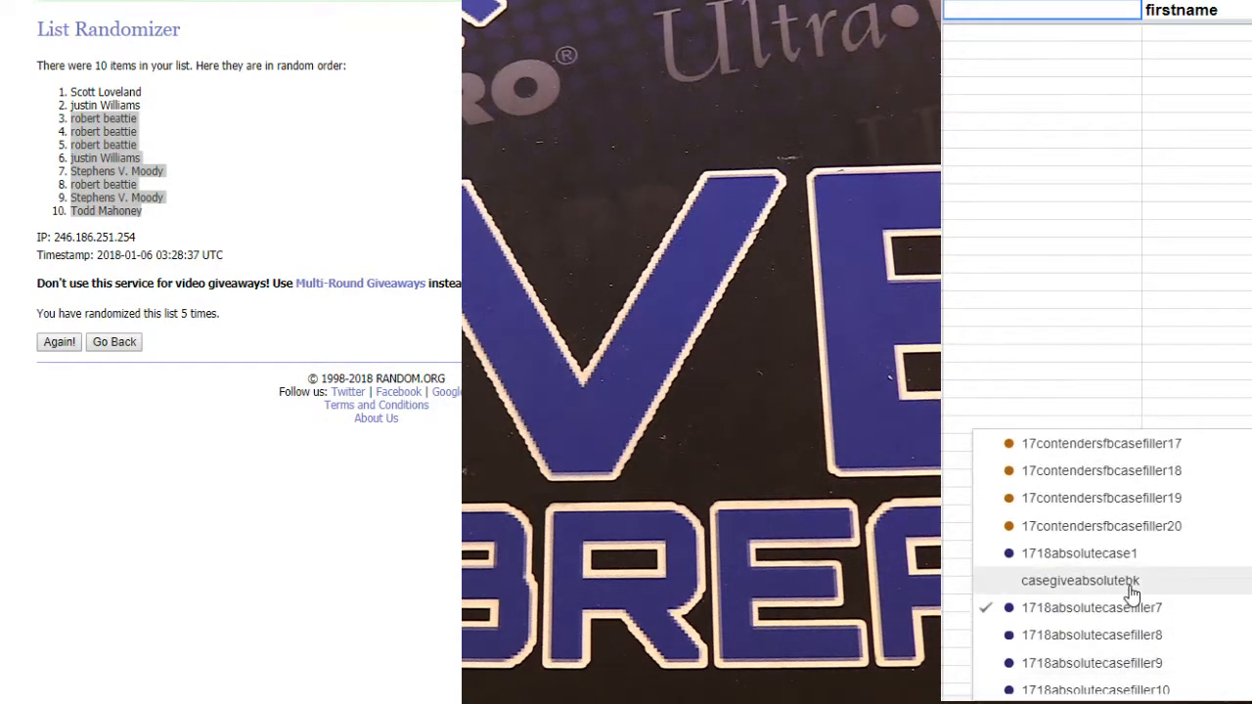
scroll("down", 3)
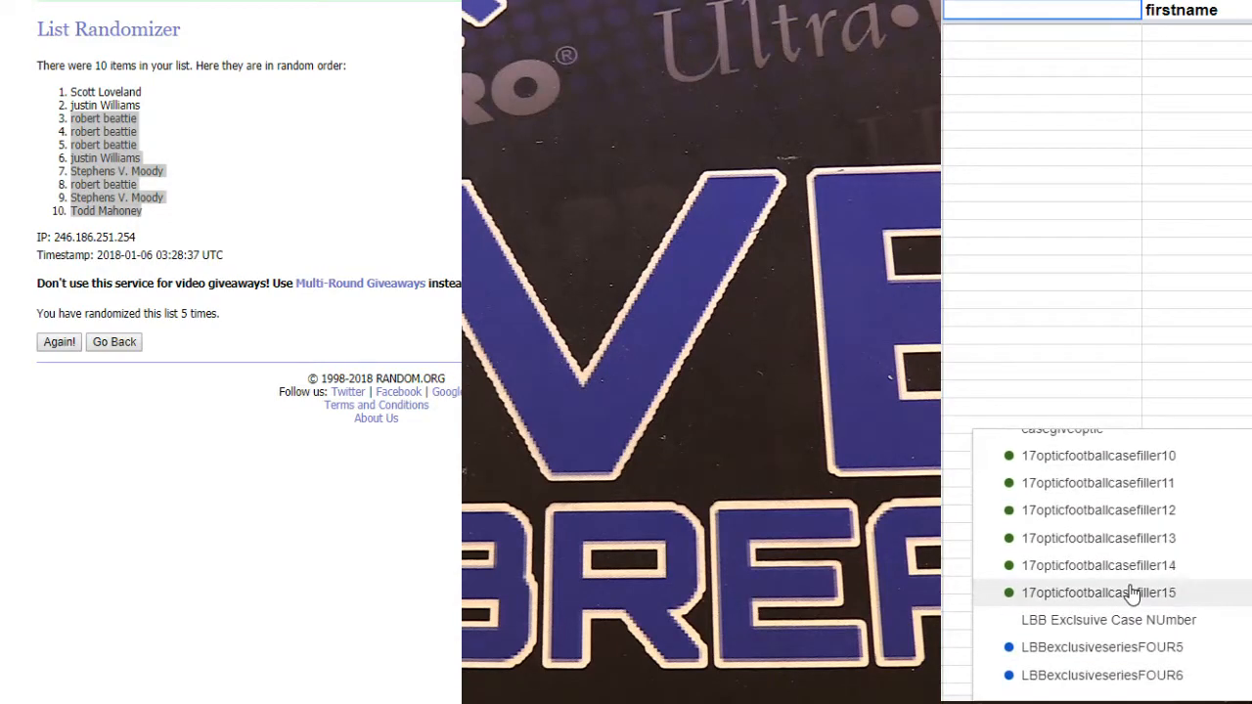
mouse_move(1134, 575)
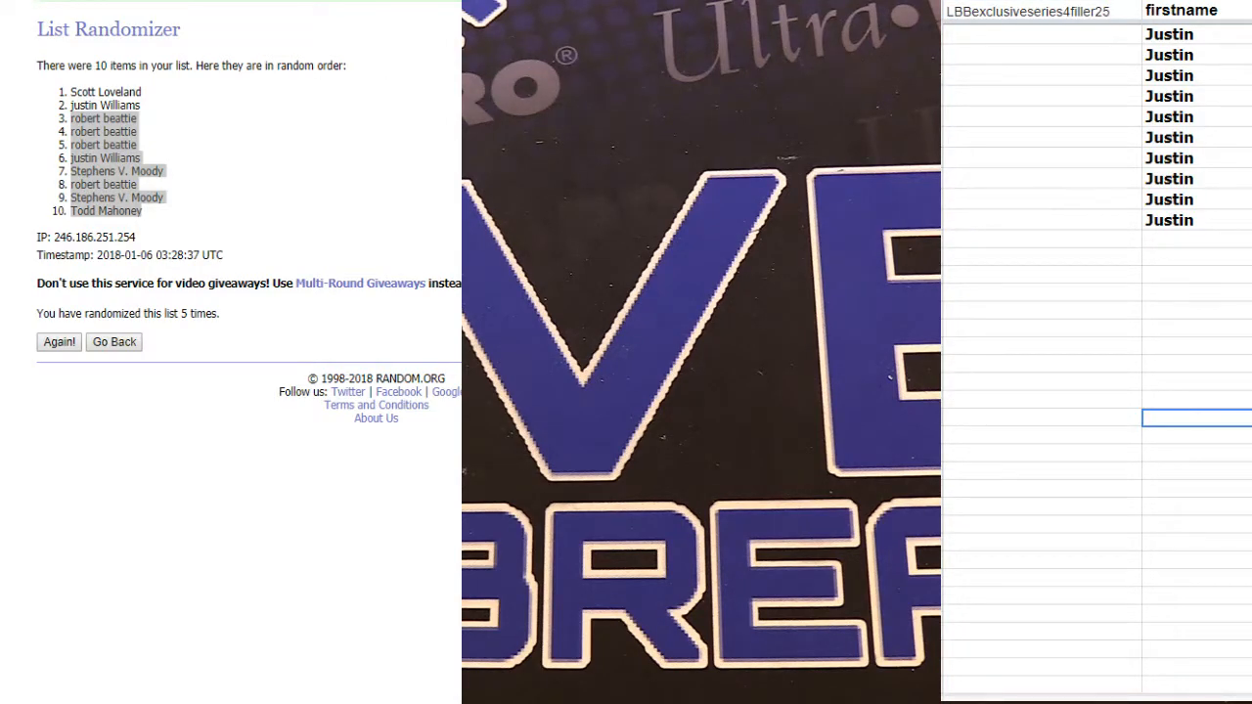
- Return the List Randomizer to a blank entry form while the Heads up! prompt waits
left_click(113, 340)
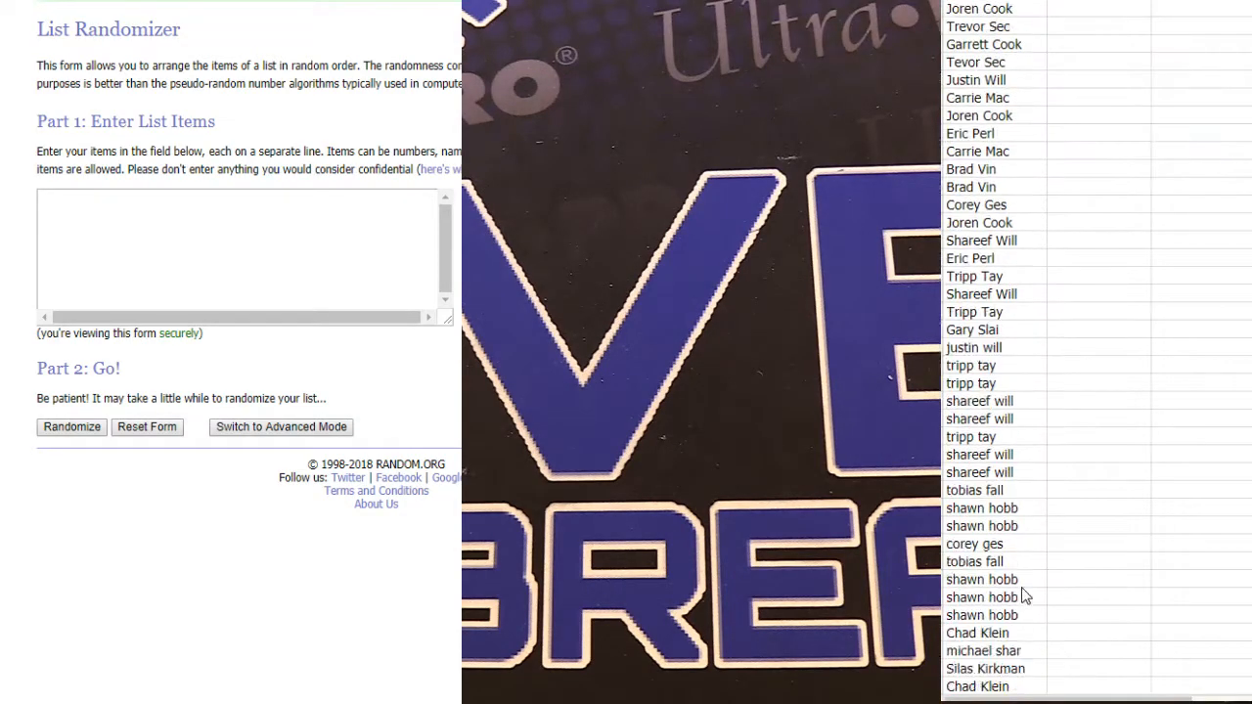
left_click(70, 426)
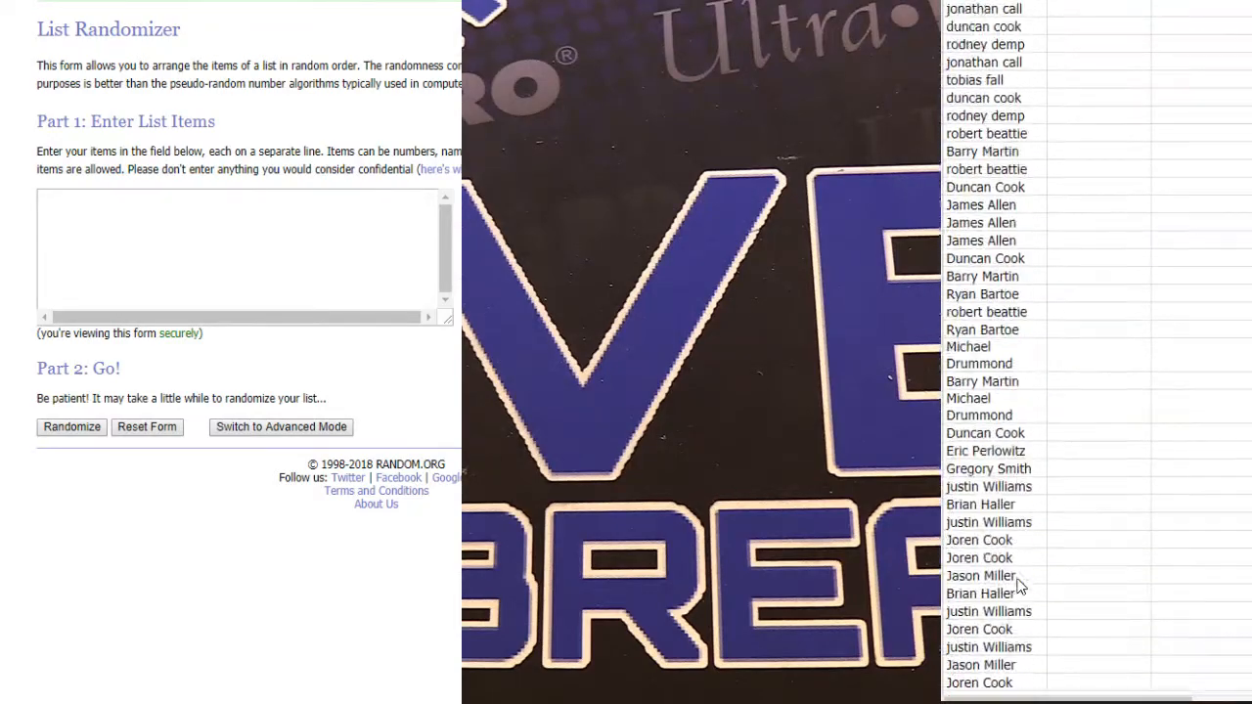
scroll("down", 3)
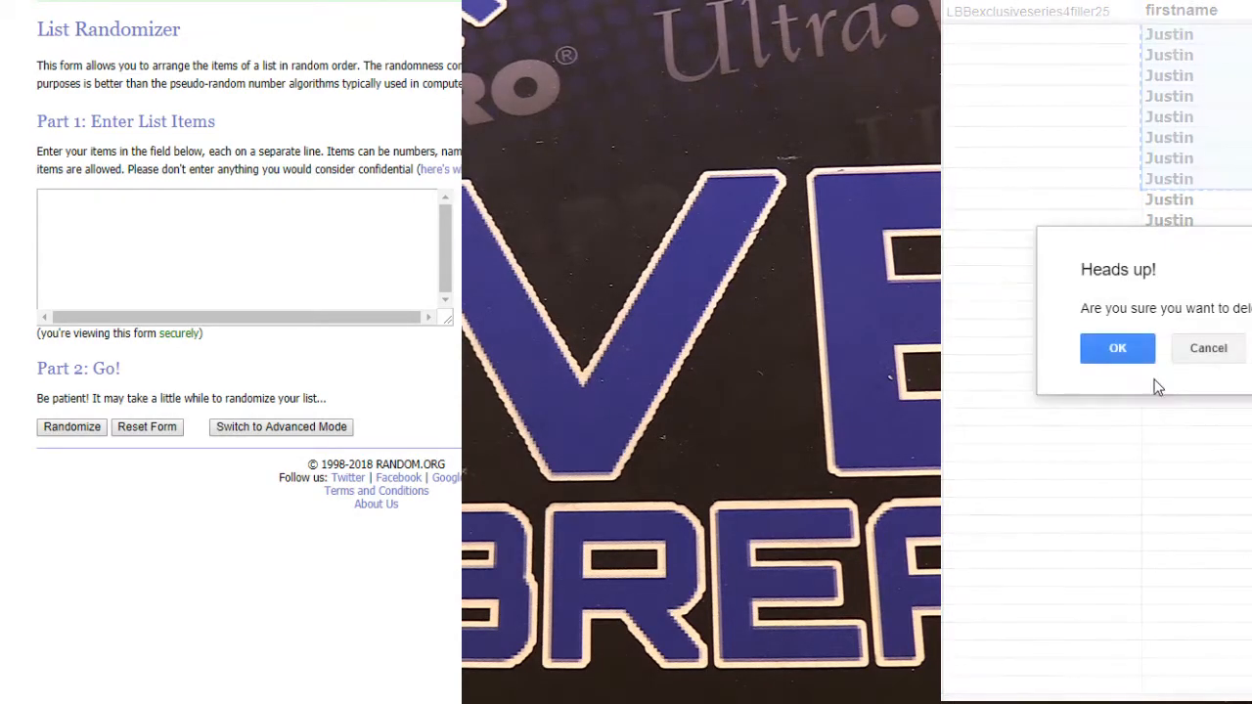
- Confirm the deletion, randomize the Justin, Jeremy and bryan batch five times and select names three to ten
left_click(1117, 348)
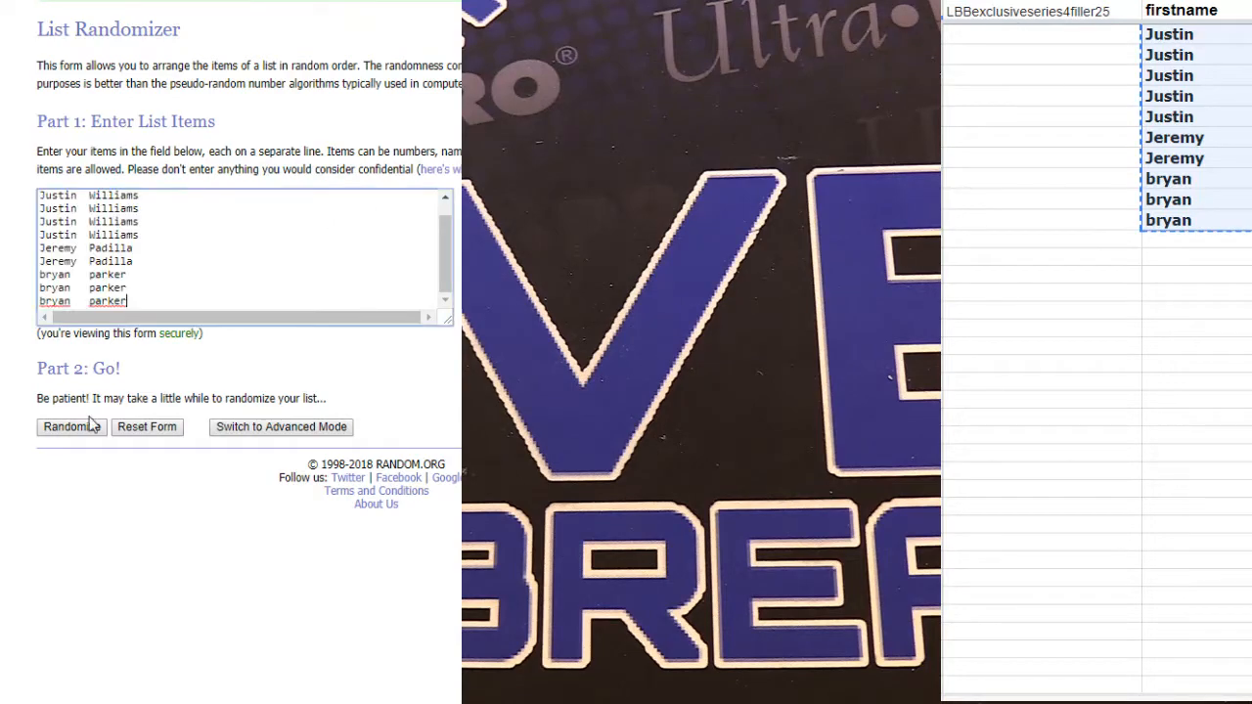
left_click(71, 426)
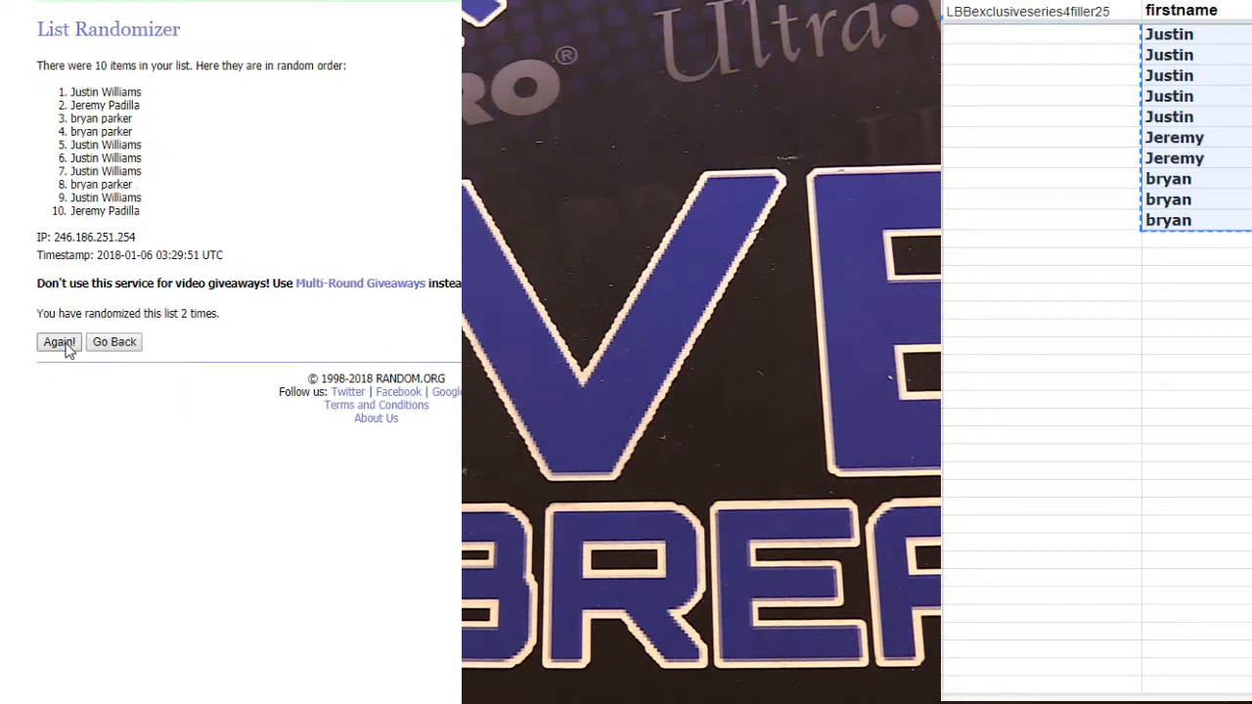
left_click(59, 340)
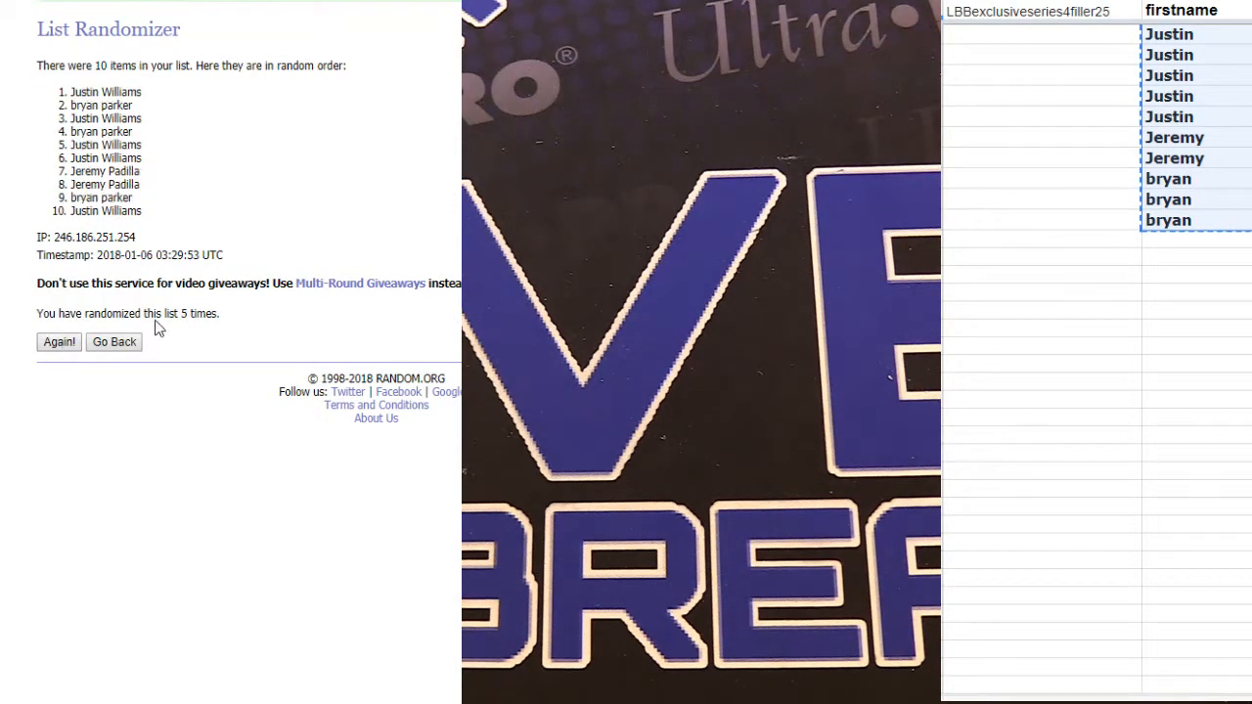
left_click_drag(71, 92, 133, 106)
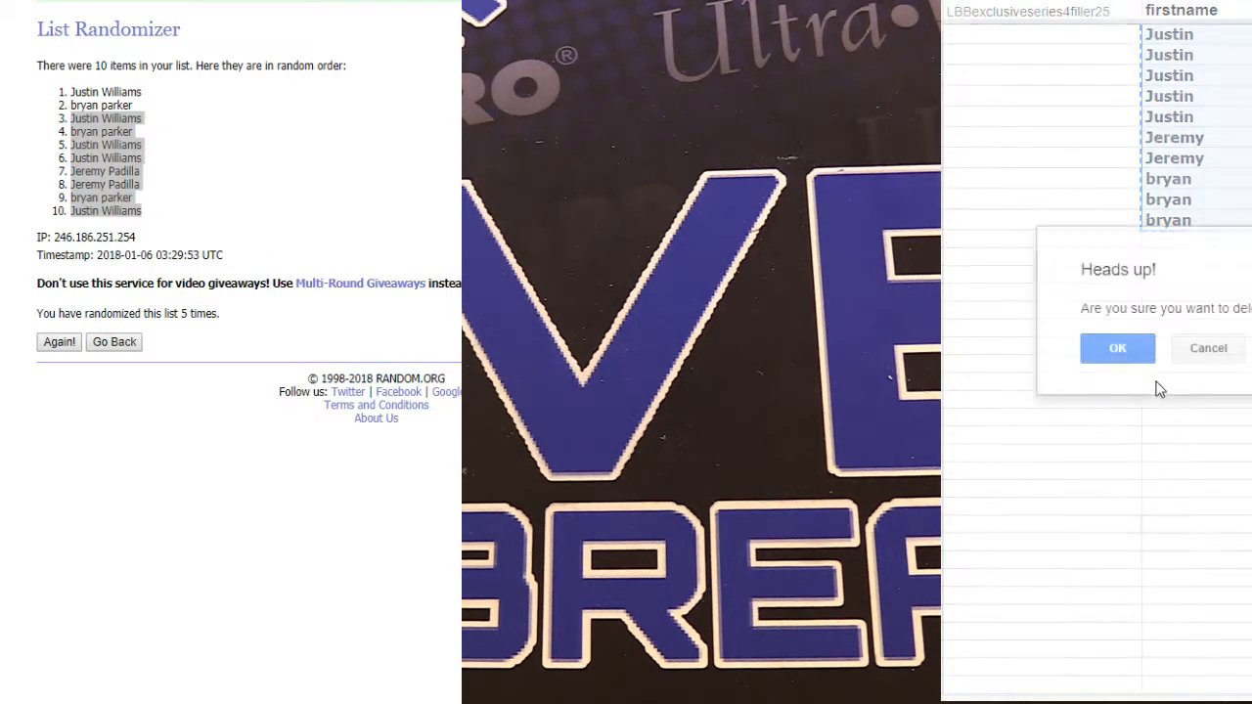
- Confirm the deletion and randomize the Justin, Brian and Joren batch five times
left_click(1117, 348)
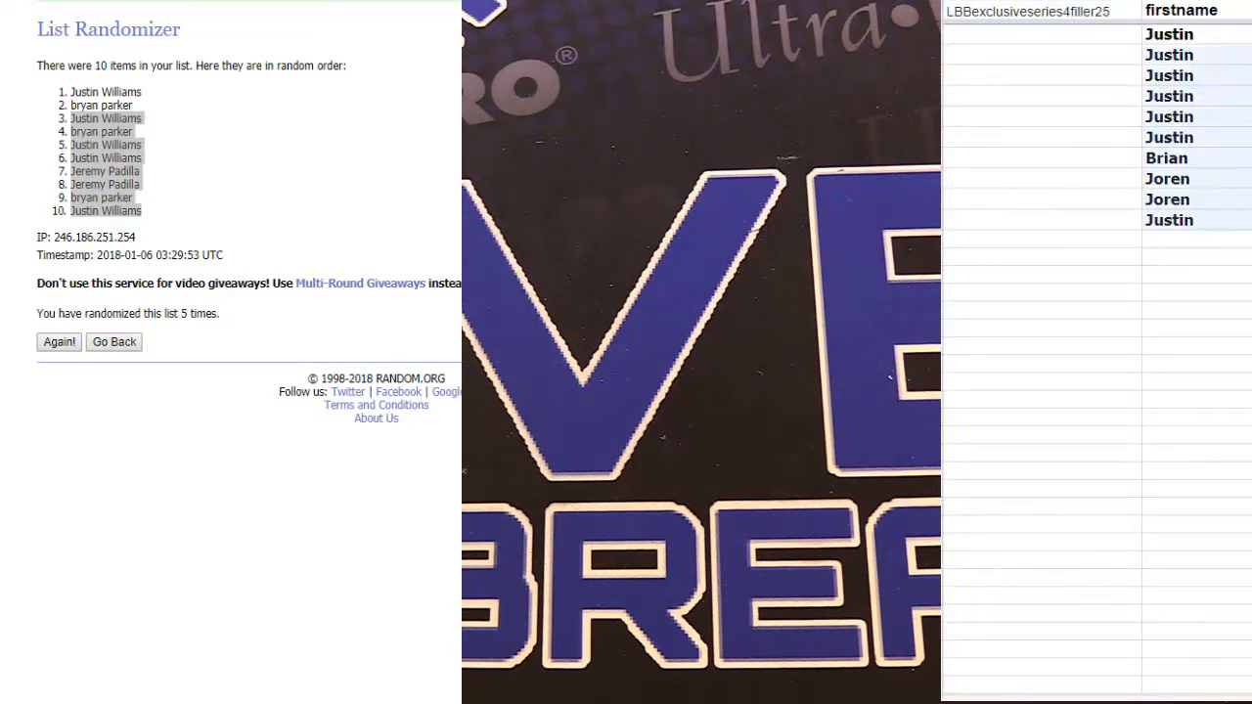
left_click(113, 340)
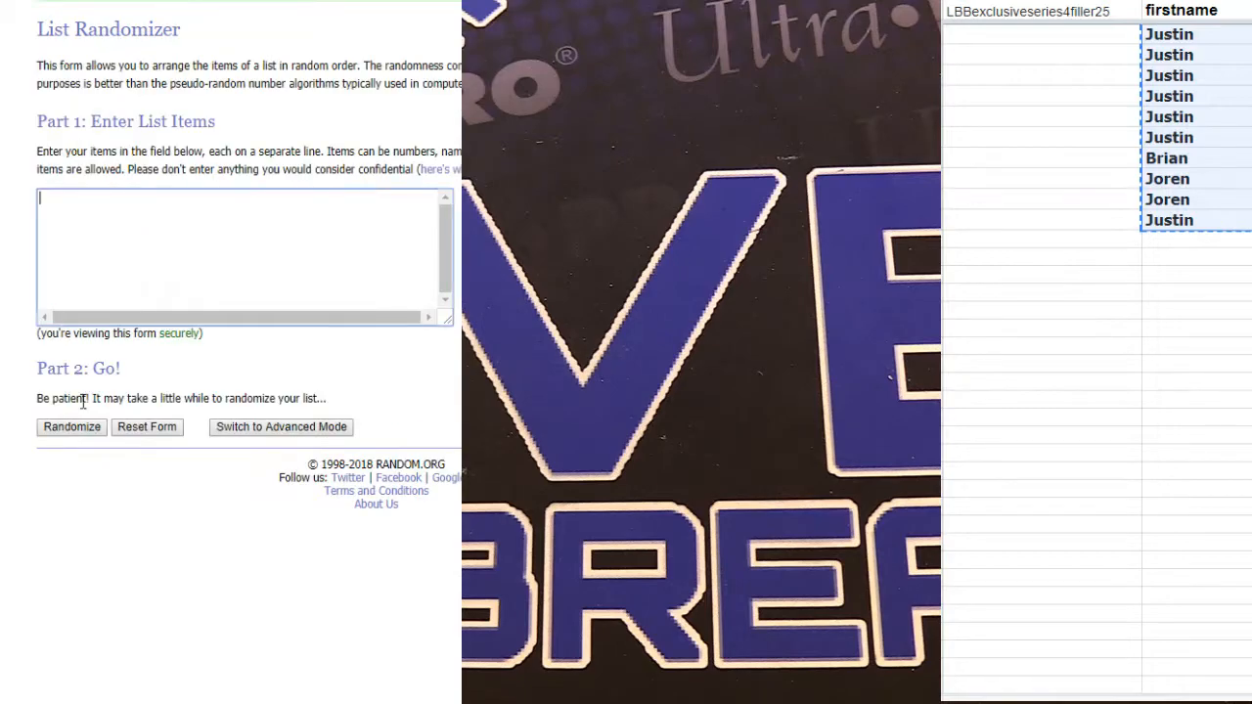
left_click(70, 426)
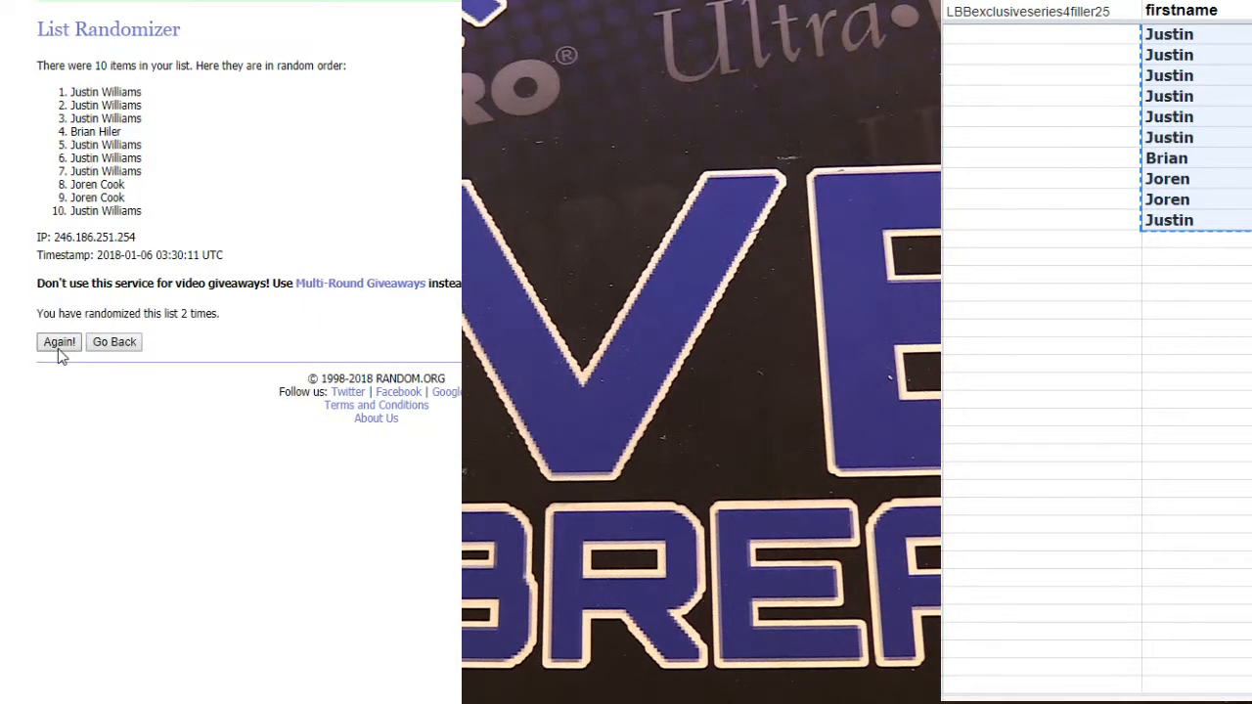
left_click(59, 341)
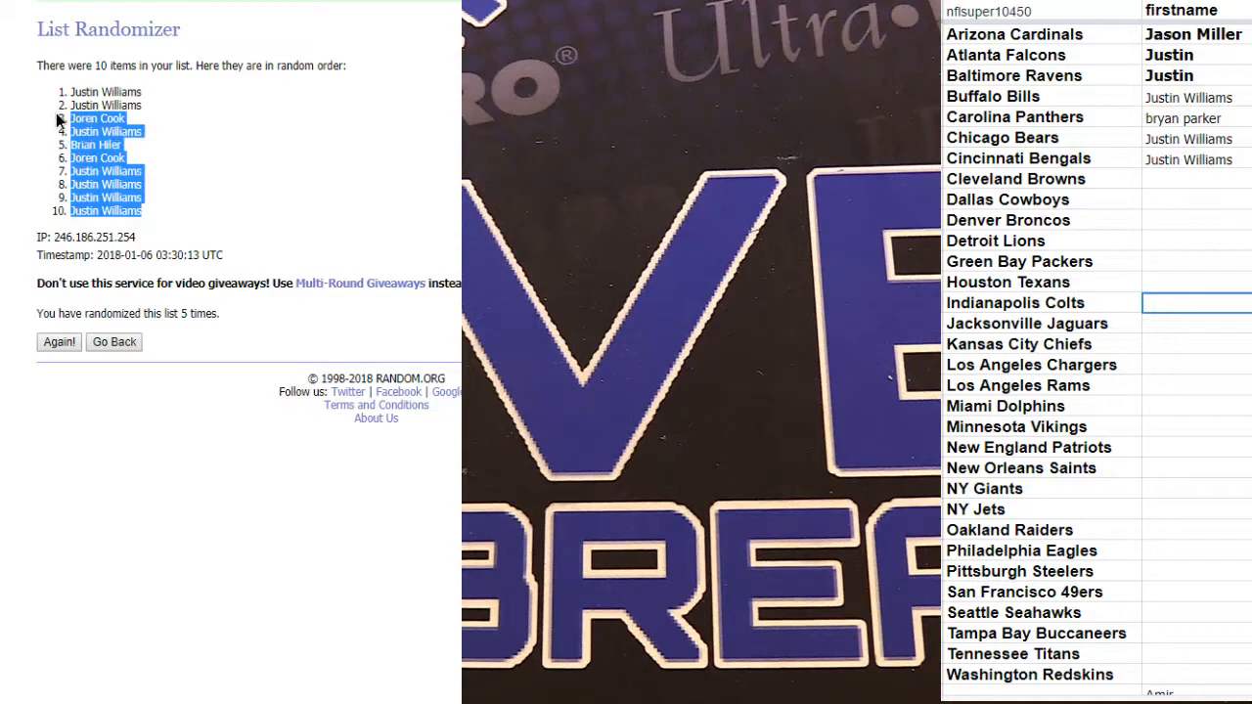
- Scroll the sheet list to the filler sheet with Justin, Duncan, Eric, Josh, Lamar and Gregory
scroll("down", 3)
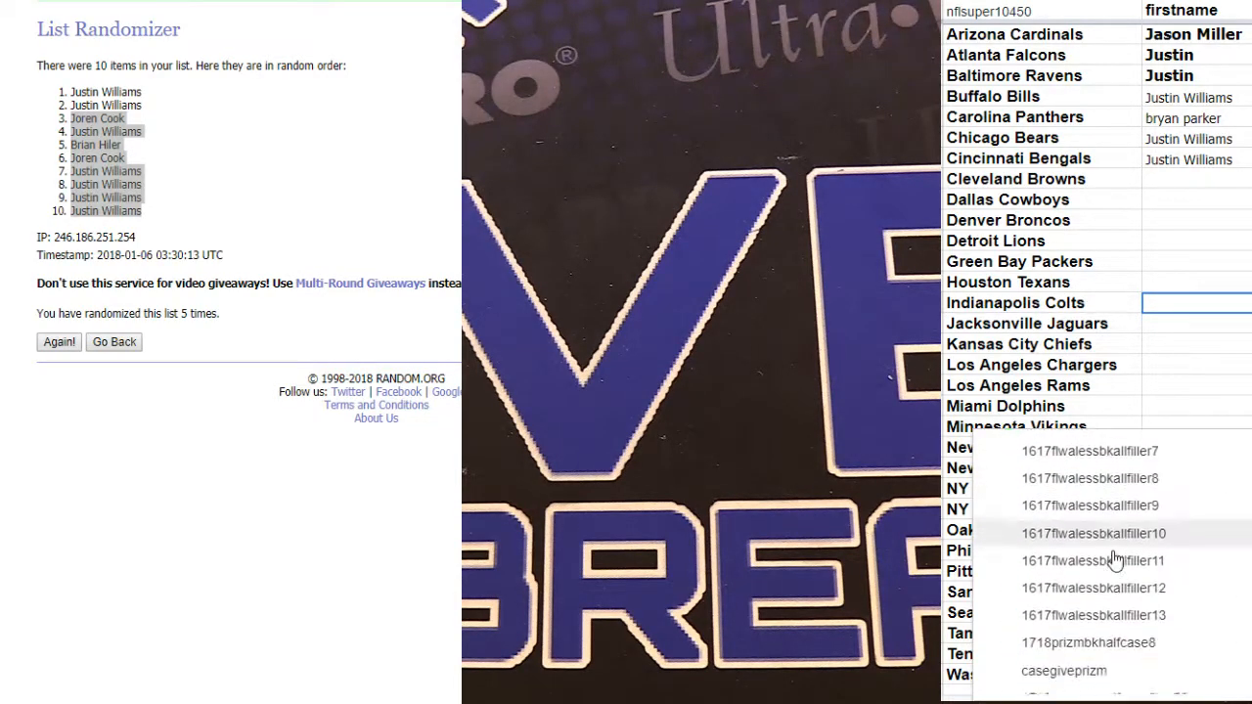
scroll("down", 3)
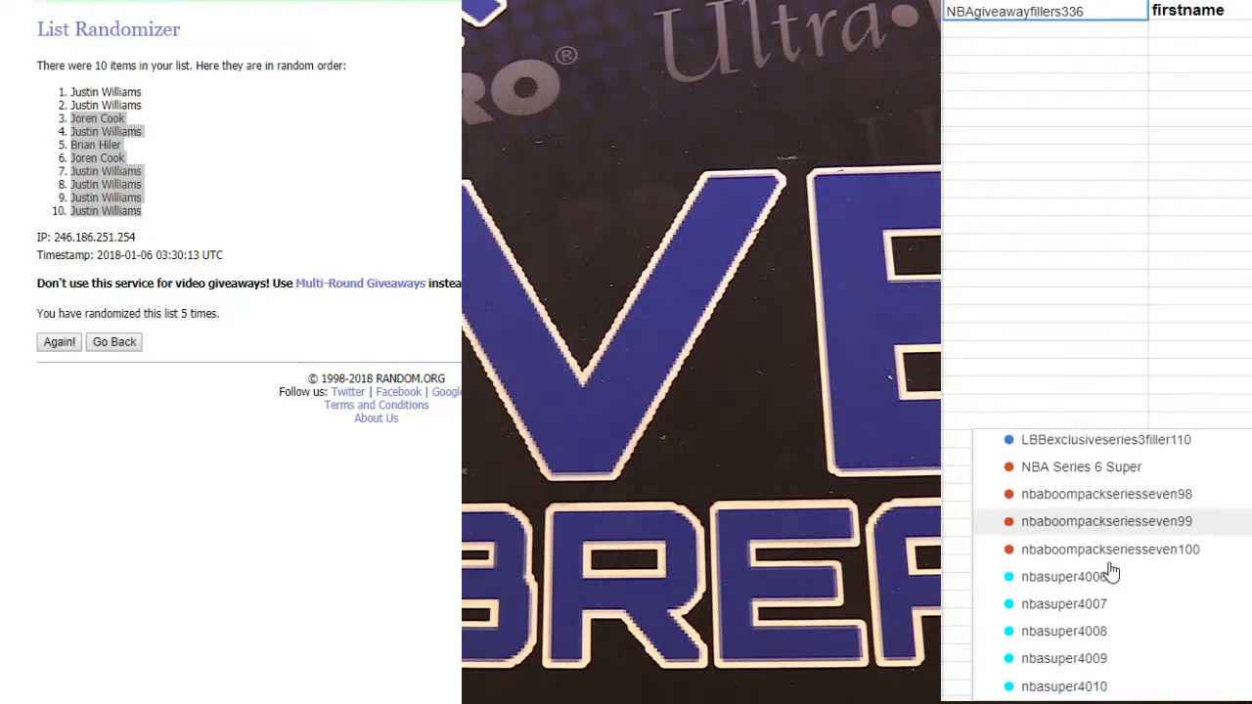
scroll("down", 3)
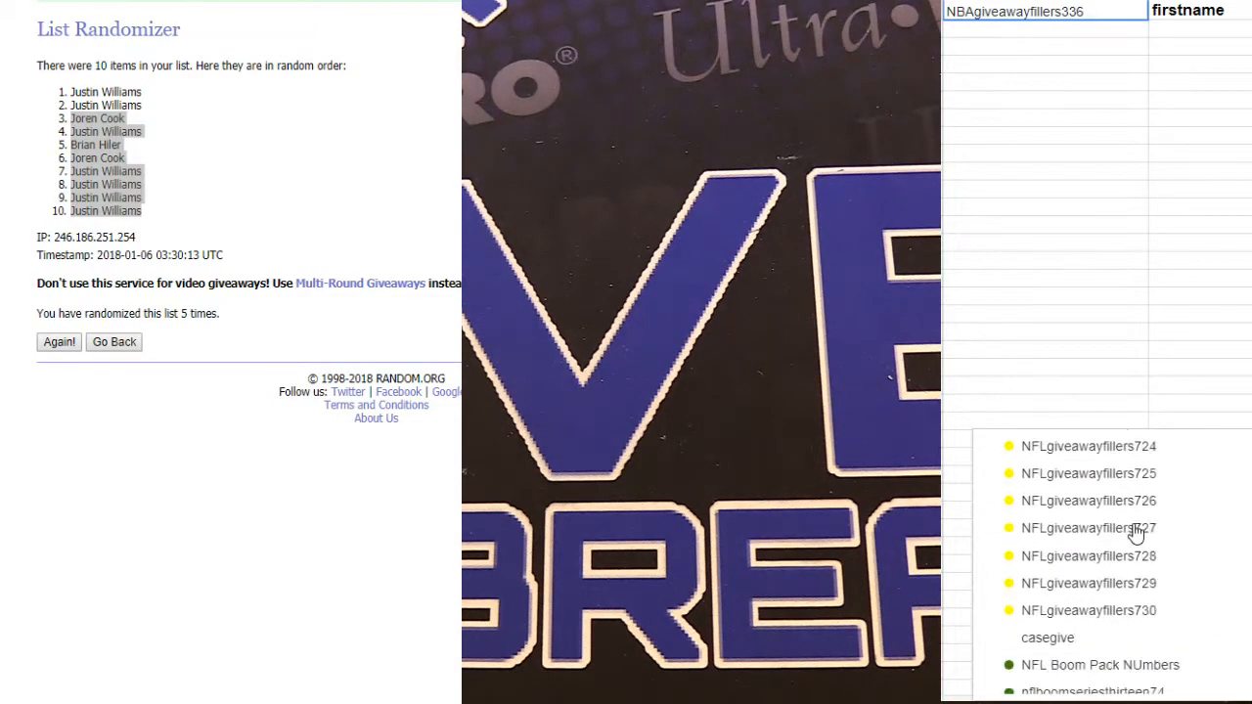
scroll("up", 3)
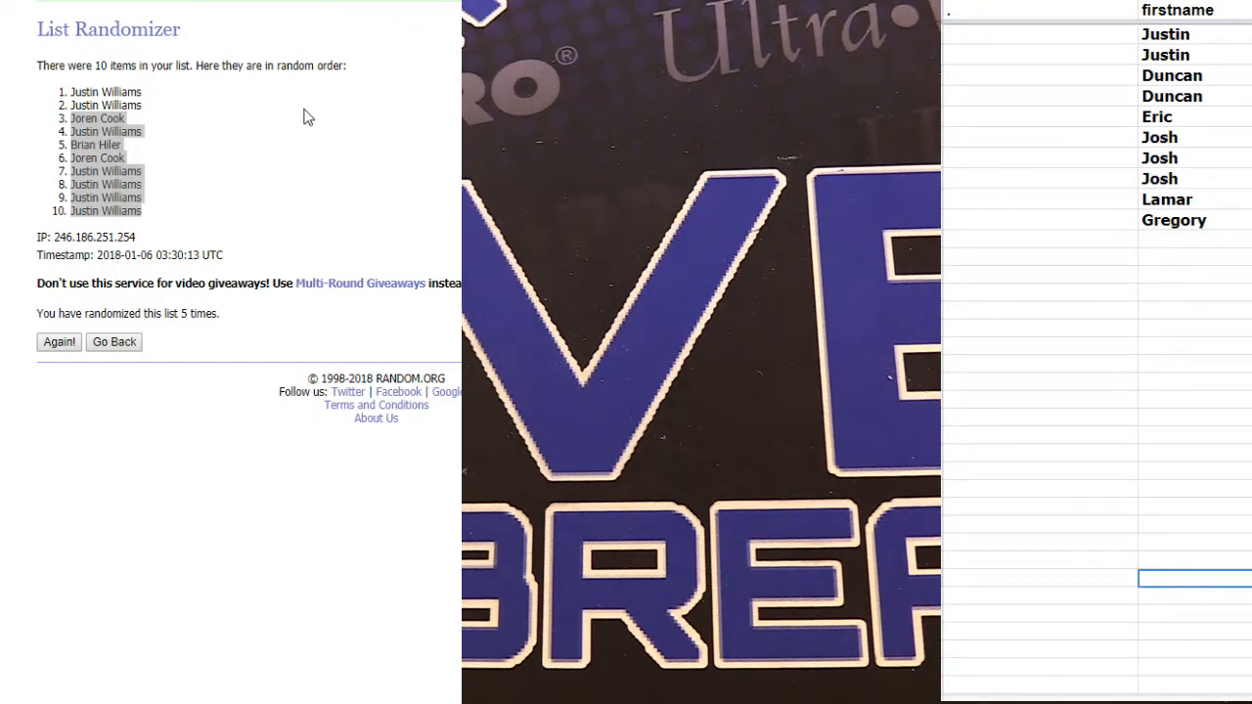
- Randomize the Justin, Duncan, Eric, Josh, Lamar, Gregory batch until it reads randomized 5 times
left_click(113, 340)
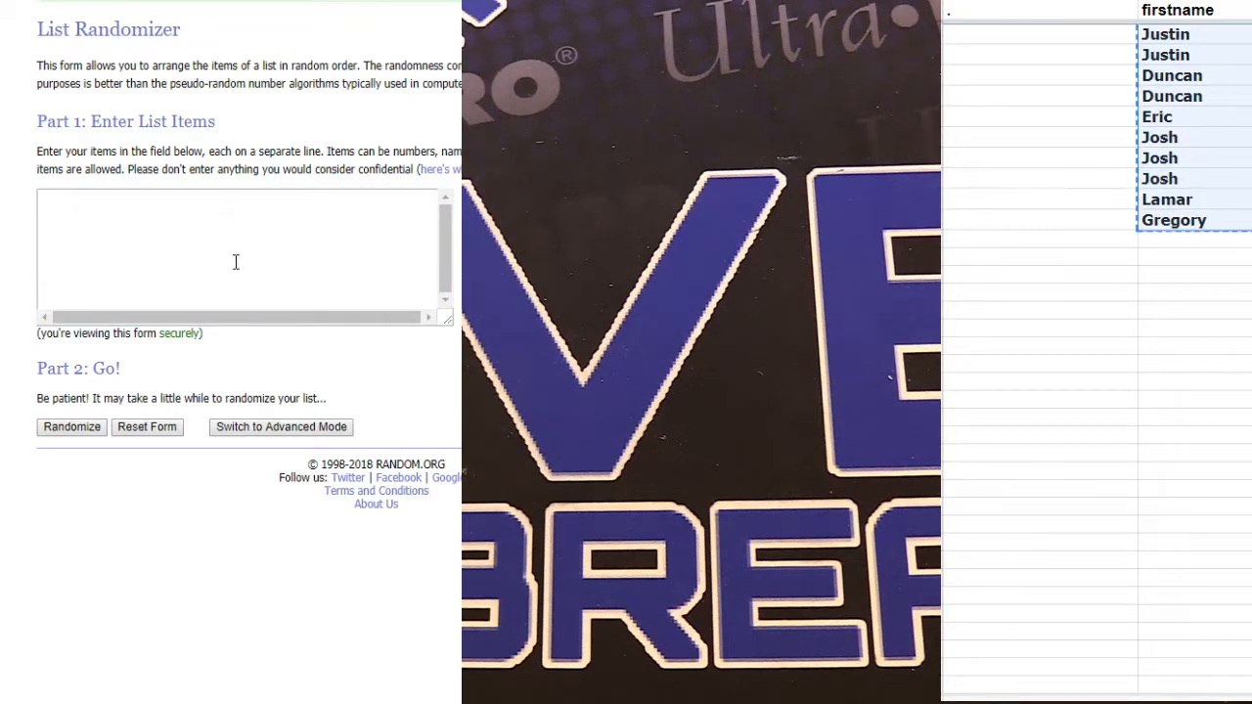
left_click(71, 426)
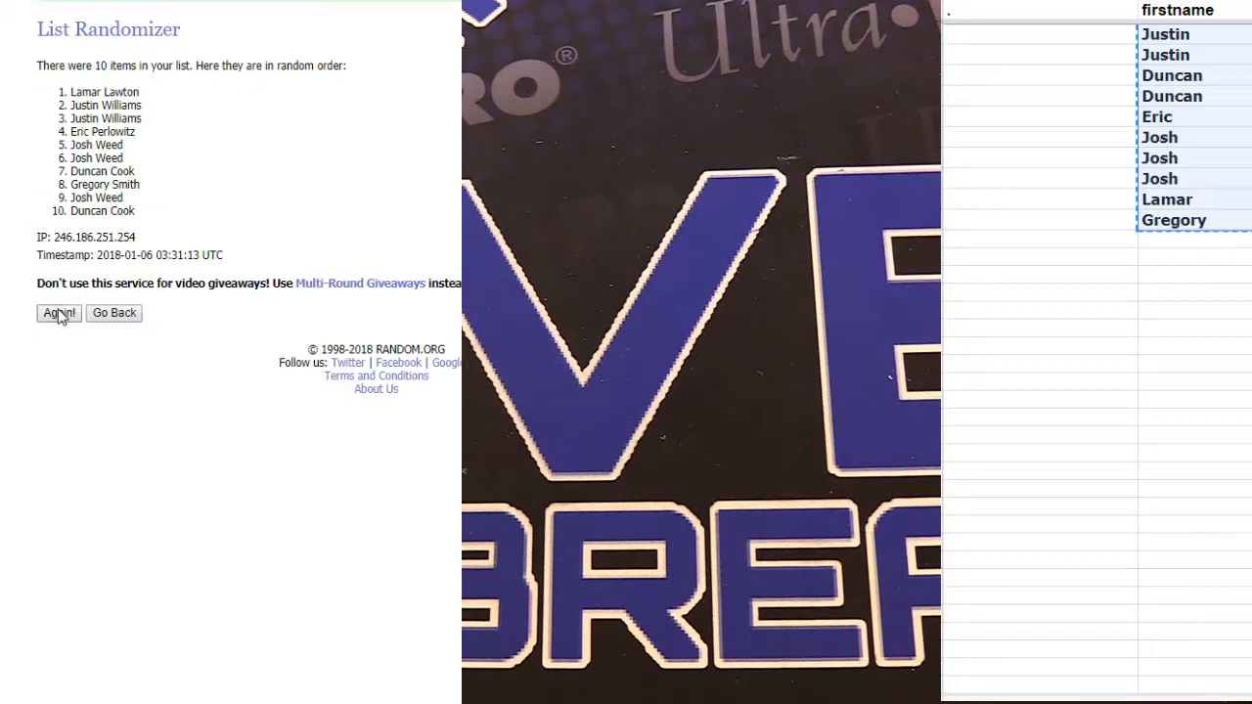
left_click(59, 313)
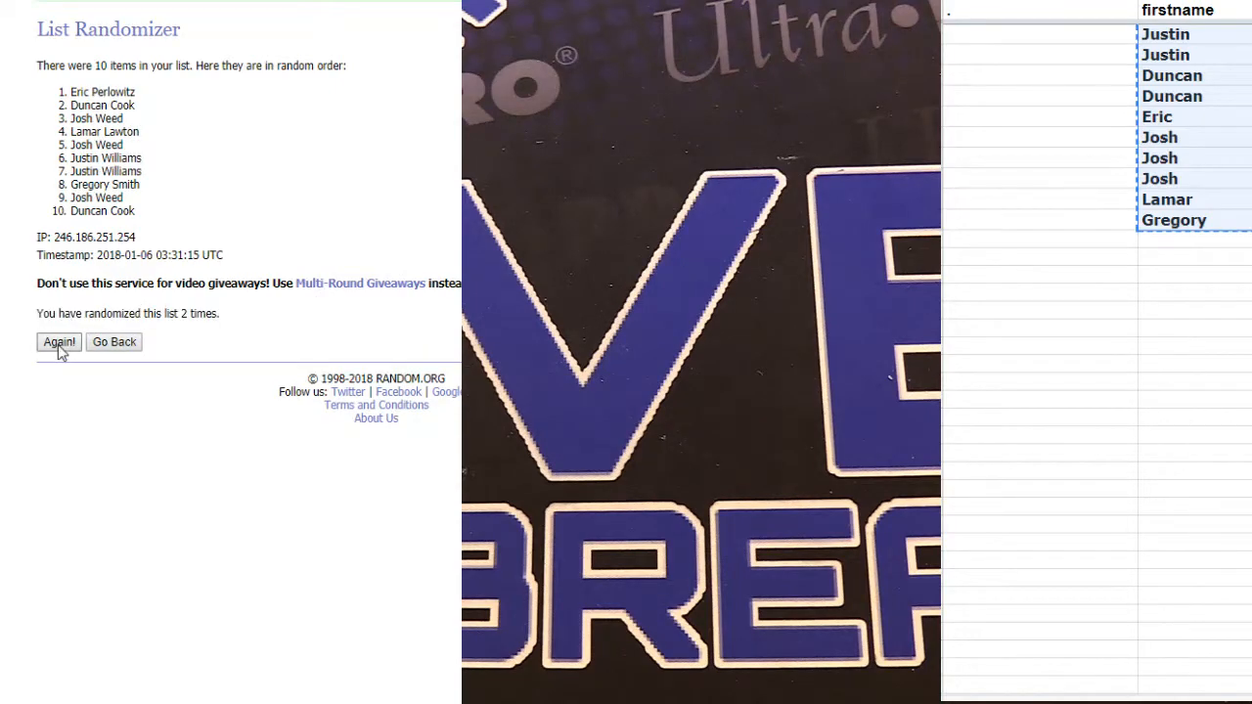
left_click(58, 340)
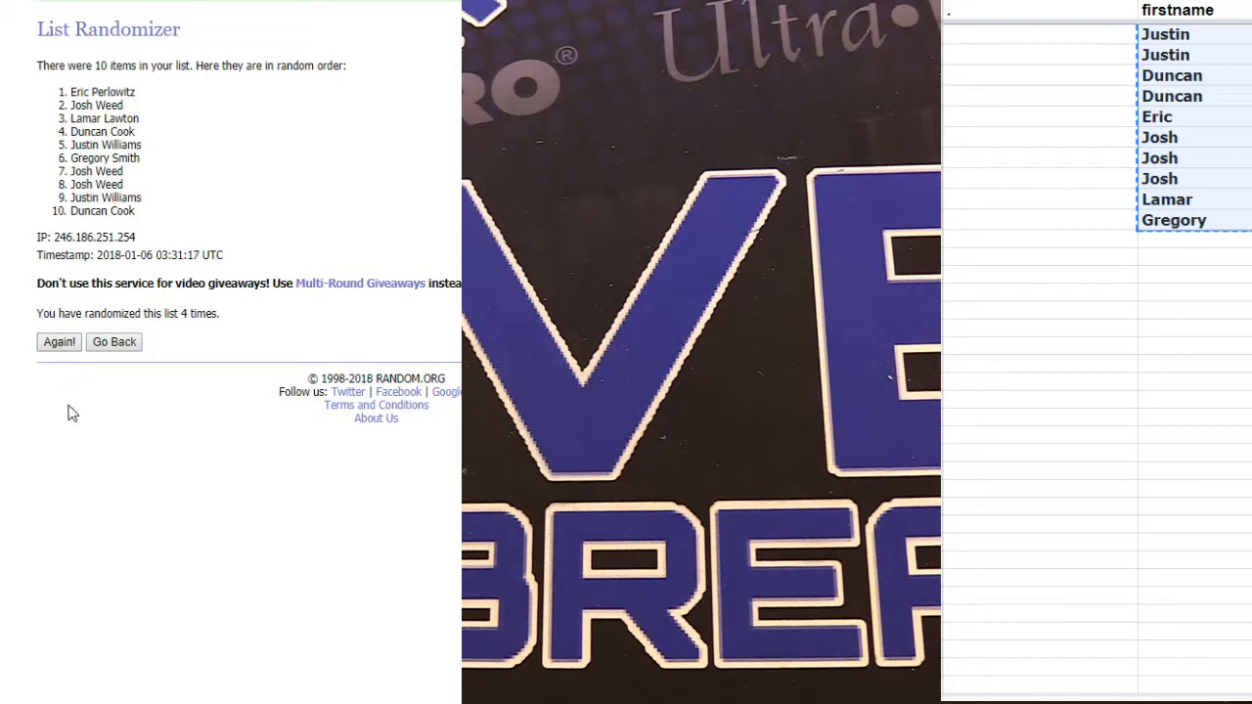
left_click(59, 340)
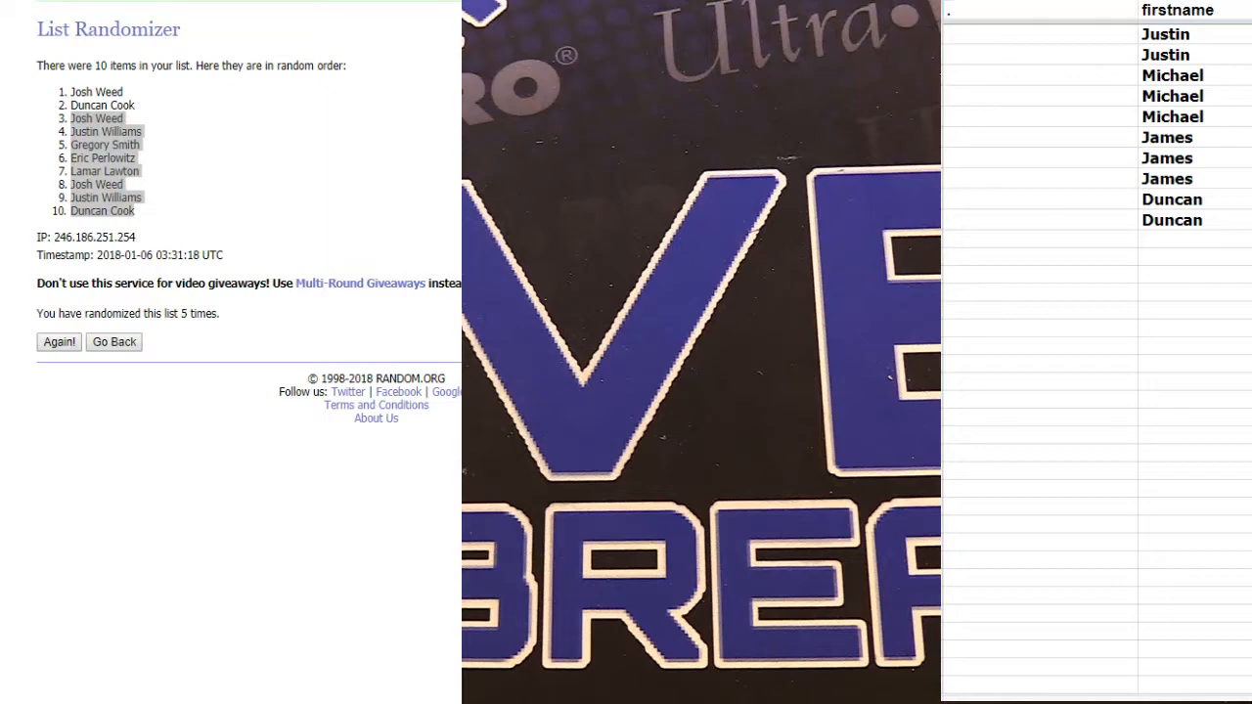
- Shuffle the Justin, Michael, James and Duncan filler names repeatedly, leaving James Allen first
left_click(113, 340)
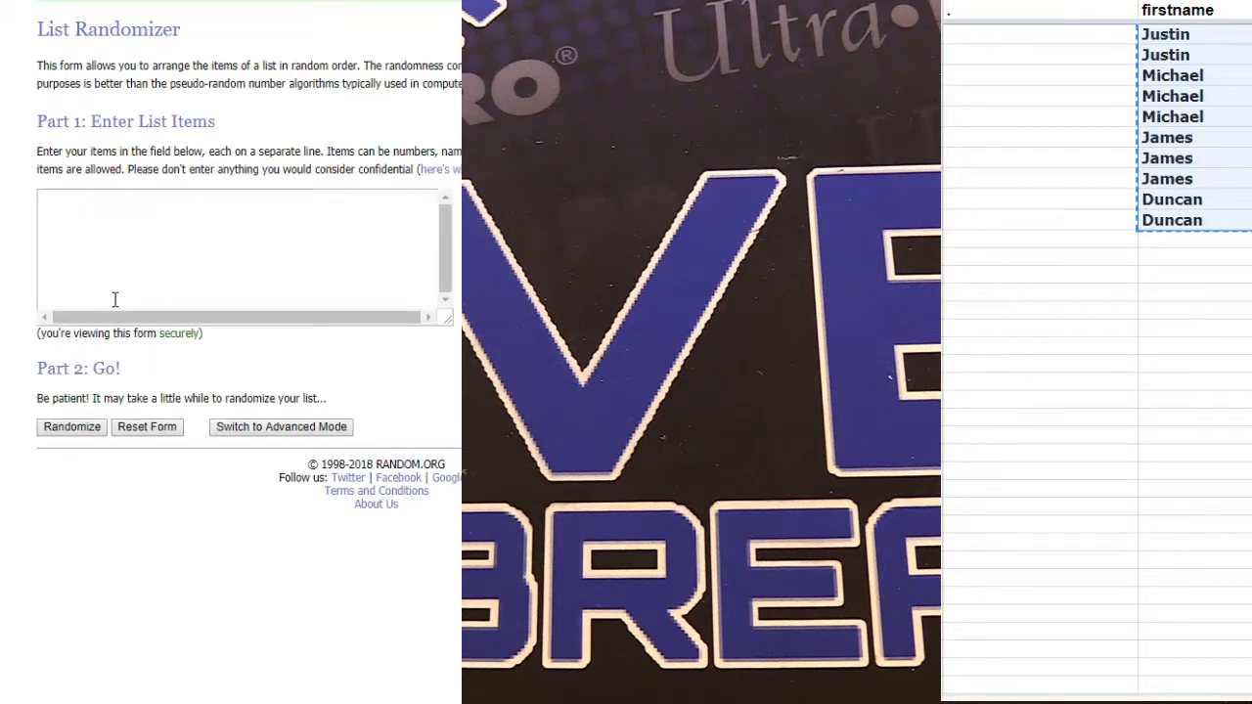
left_click(71, 426)
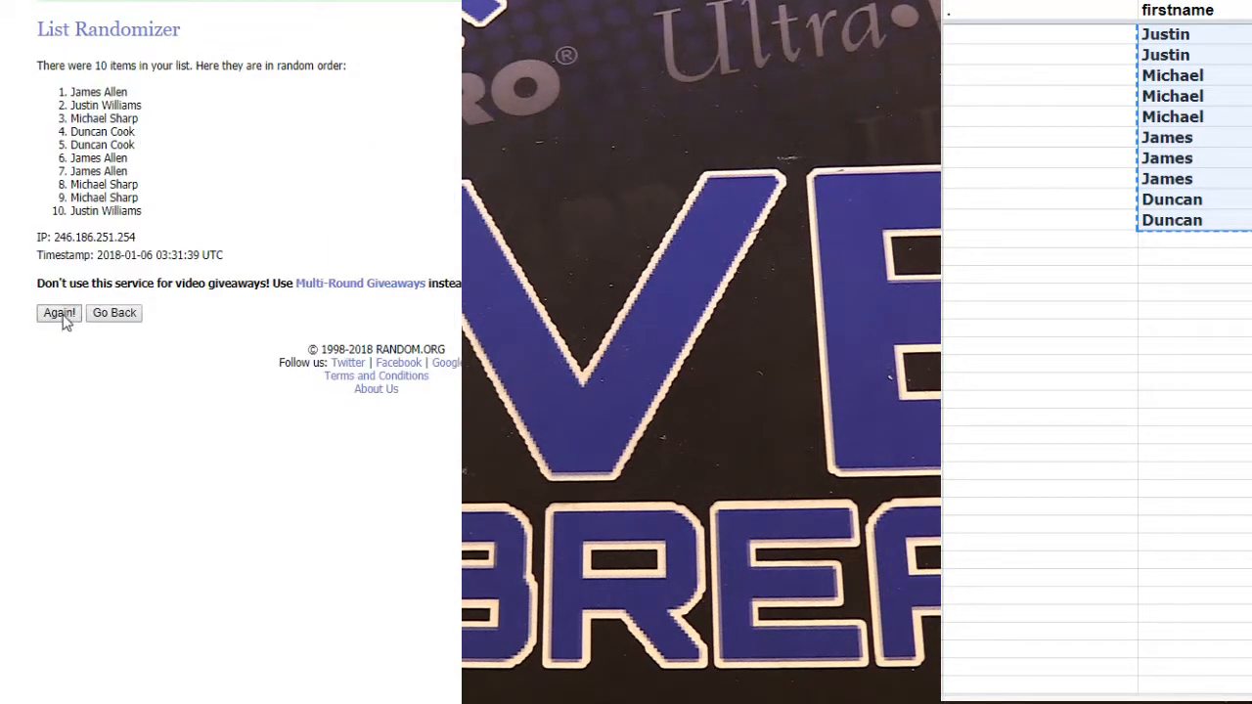
left_click(58, 313)
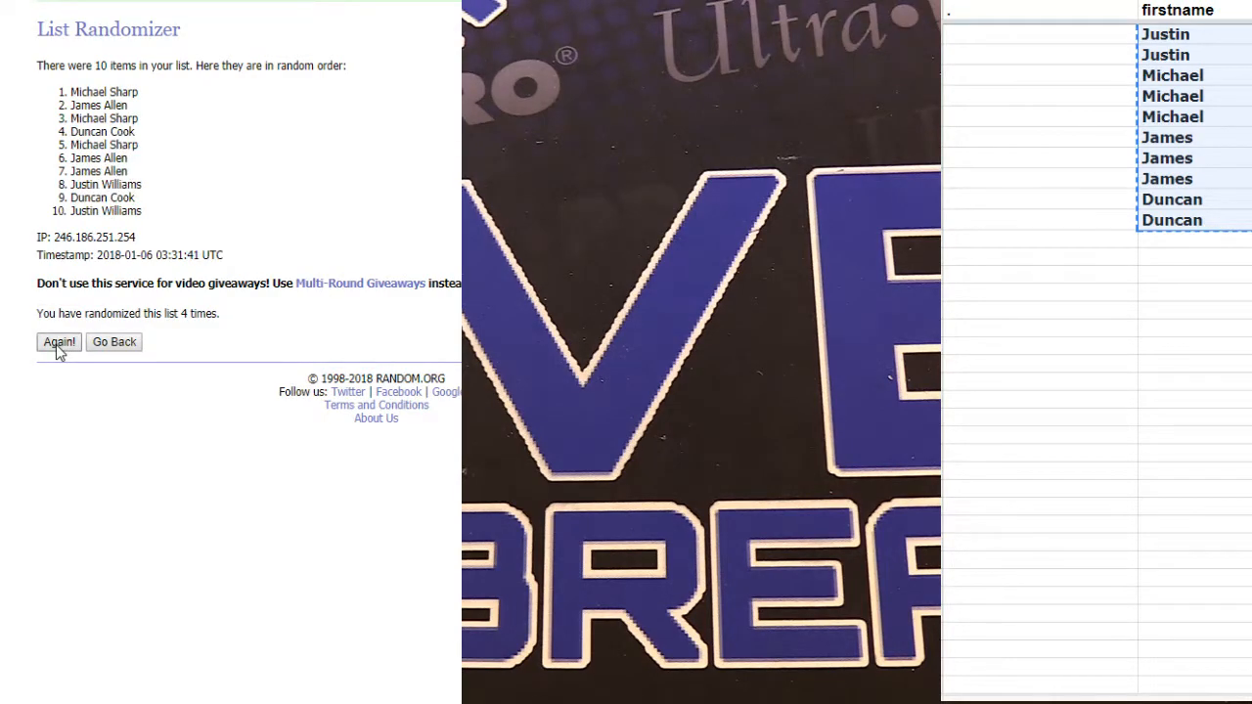
left_click(59, 341)
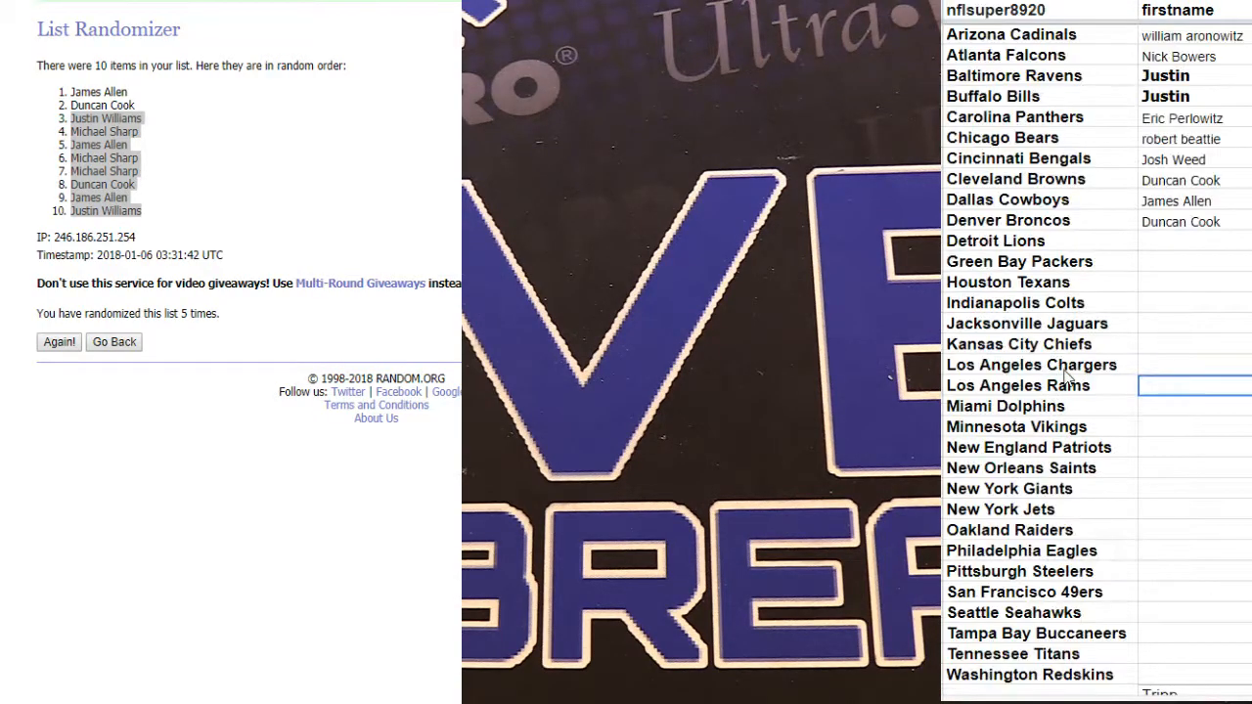
- Return to the NFL team list and select the Los Angeles Chargers row
left_click(1031, 366)
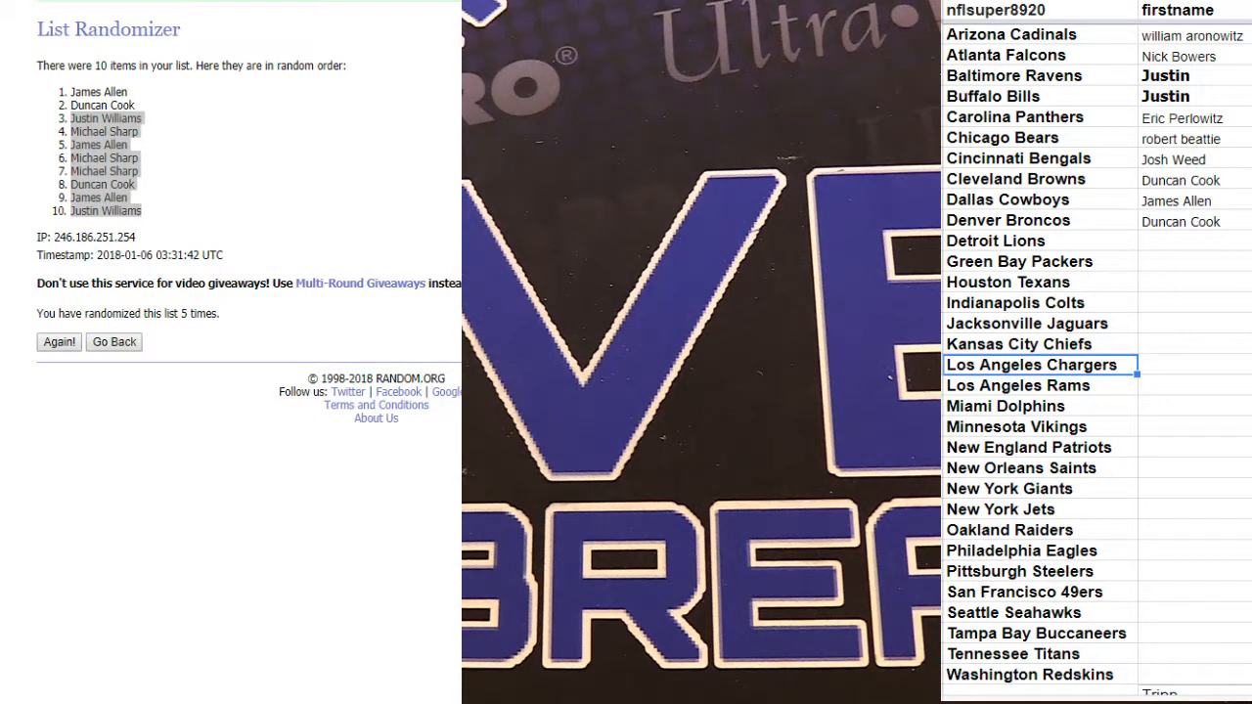